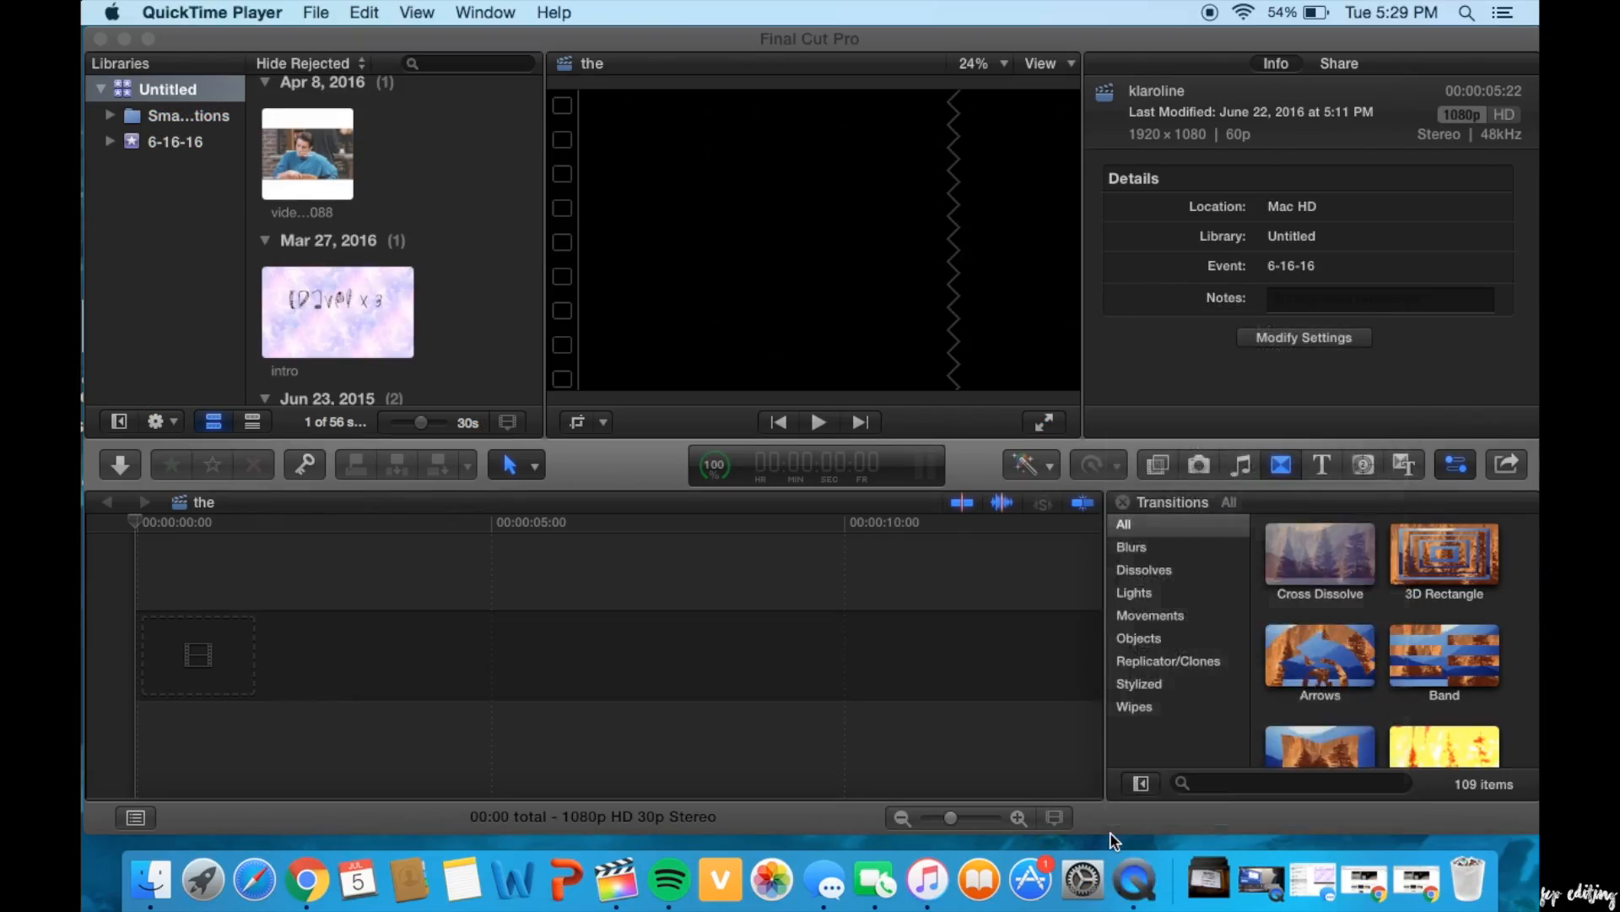
{"action": "mouse_move", "coordinate": [98, 651]}
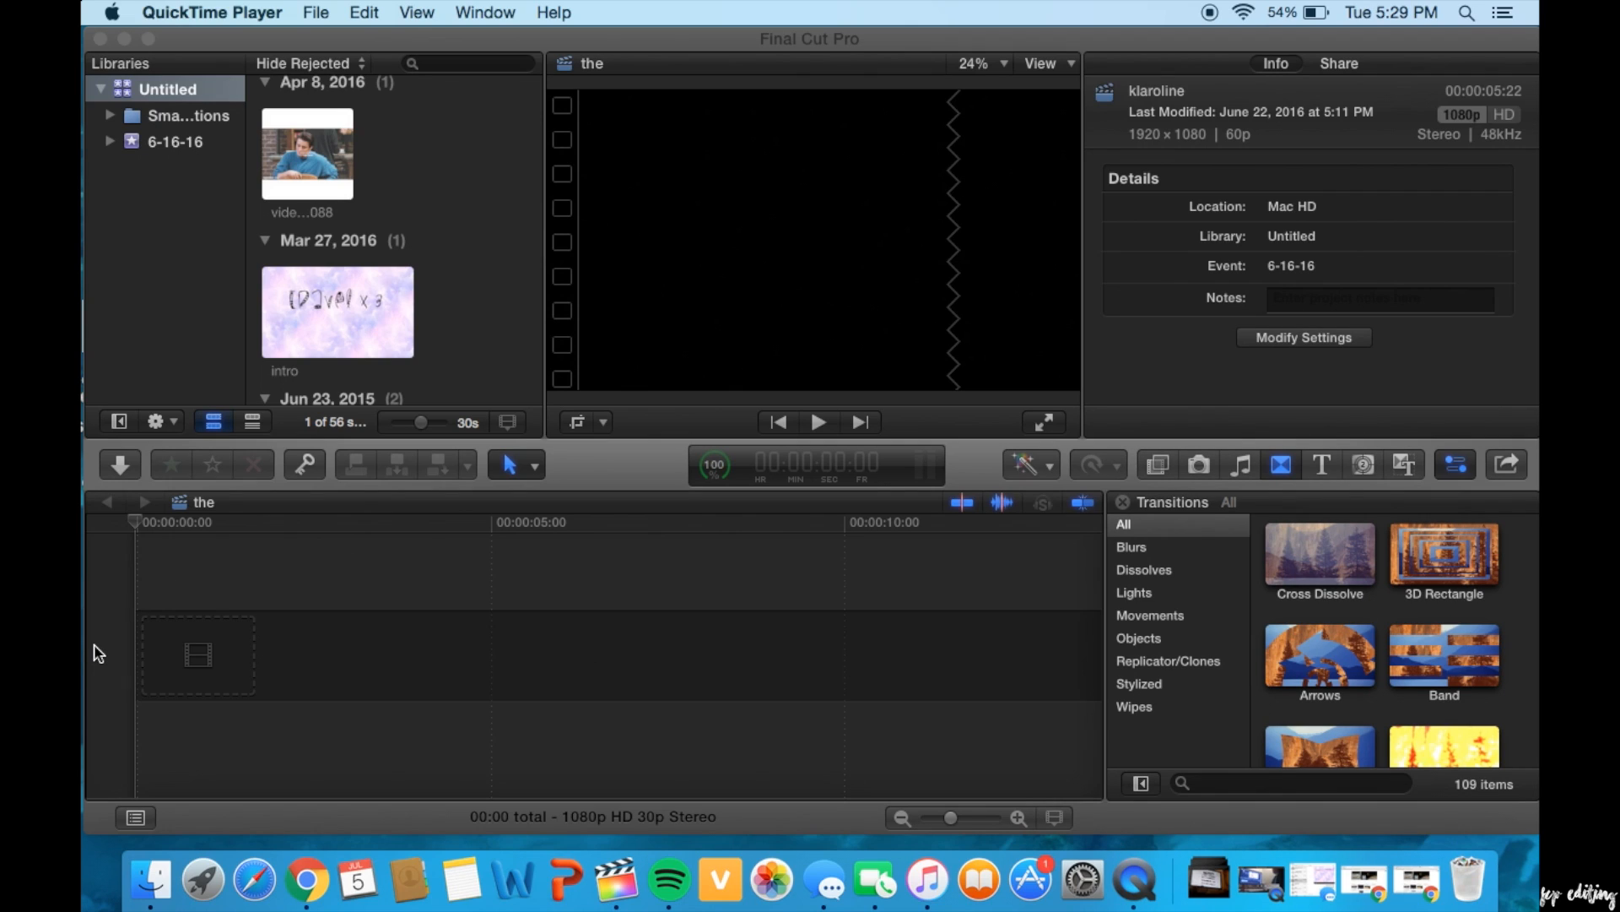
{"action": "mouse_move", "coordinate": [197, 654]}
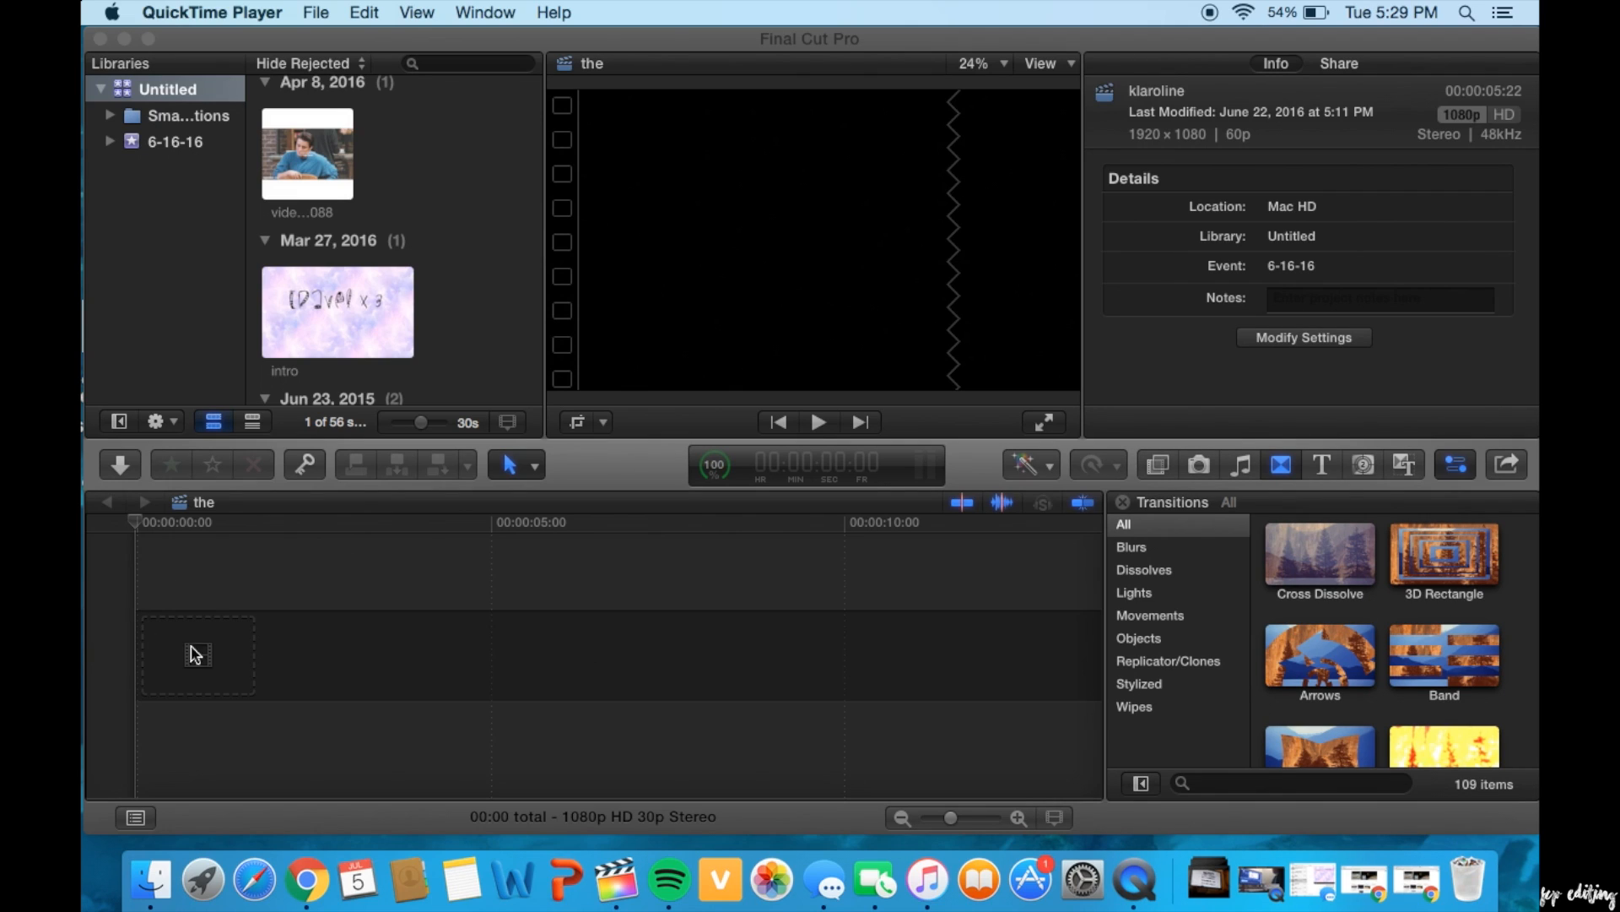
{"action": "mouse_move", "coordinate": [266, 566]}
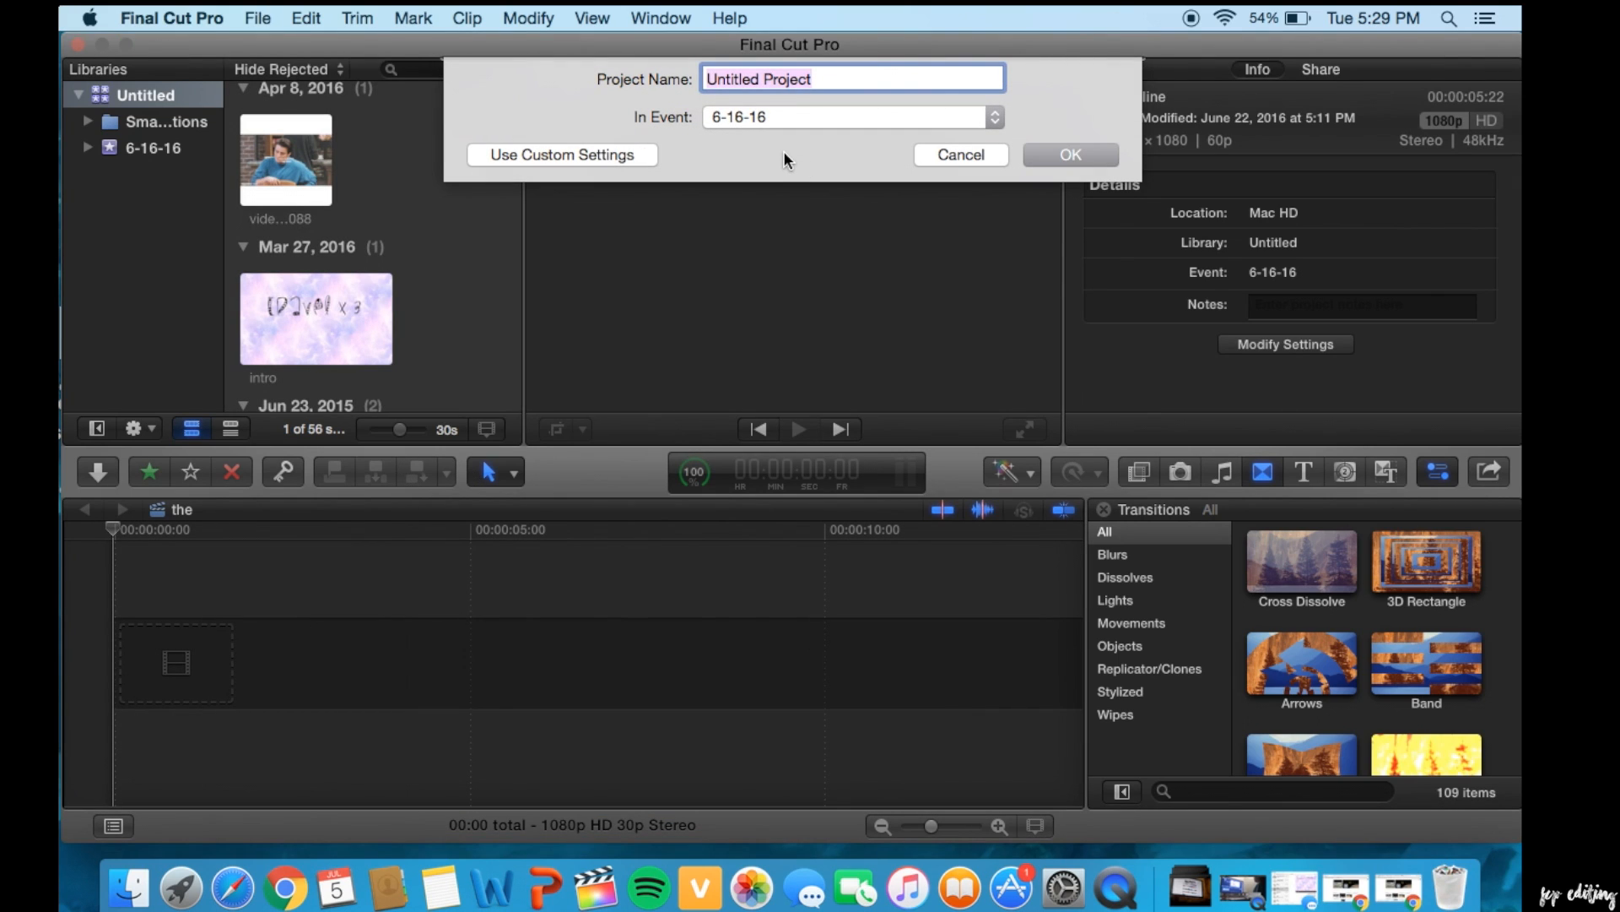
- Name the new project 'elena and damon' and confirm its creation
{"action": "type", "text": "elena and da"}
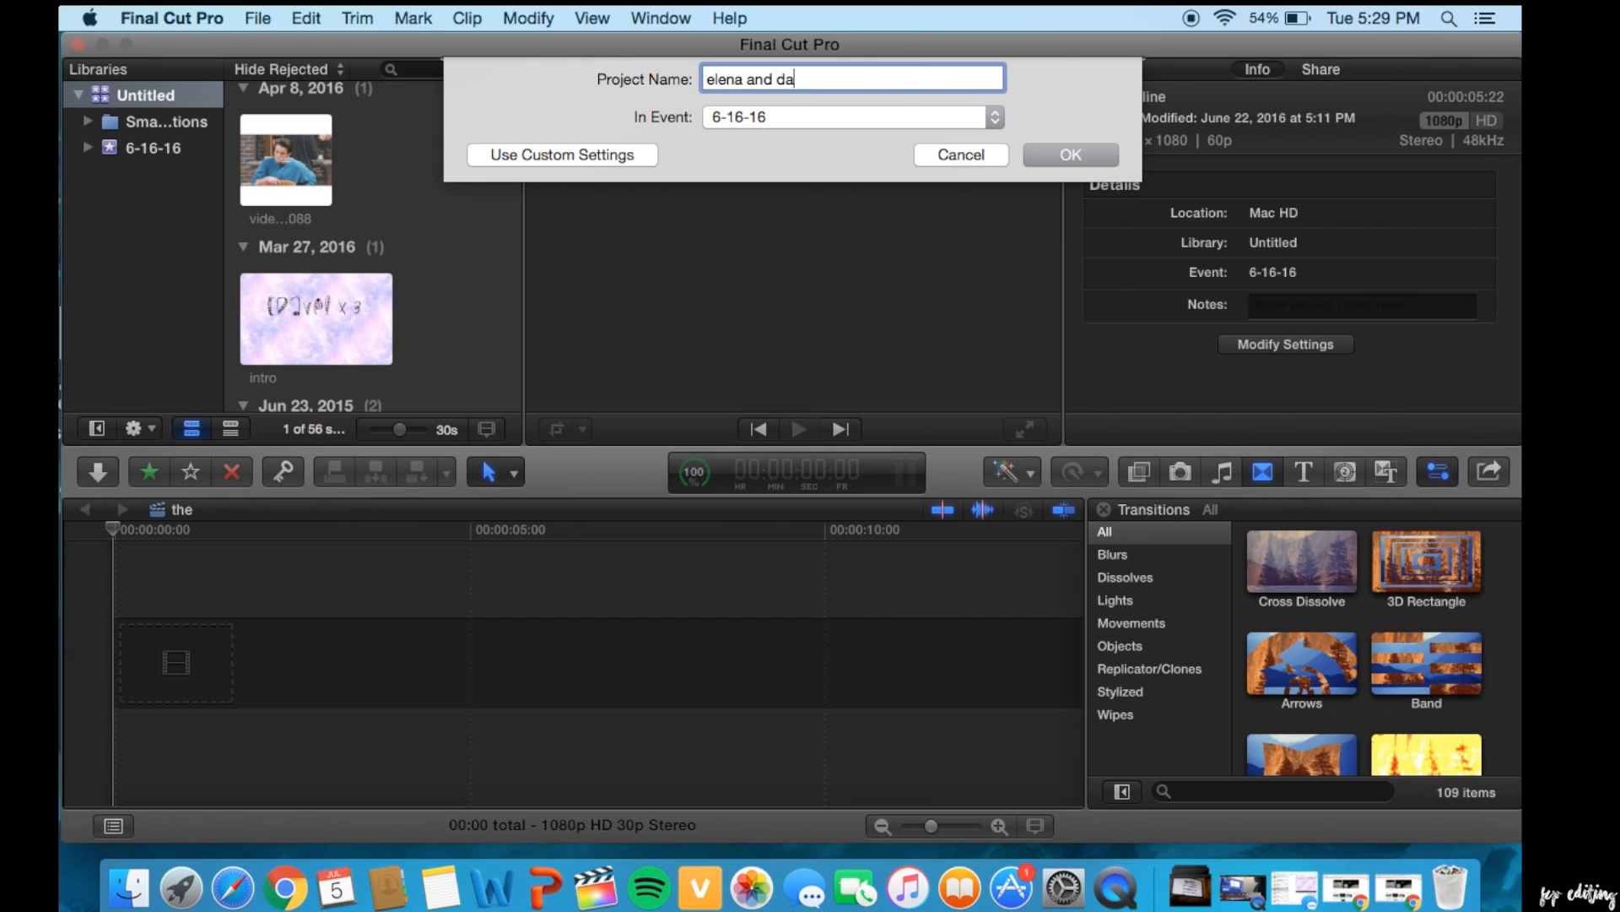
{"action": "left_click", "coordinate": [1069, 153]}
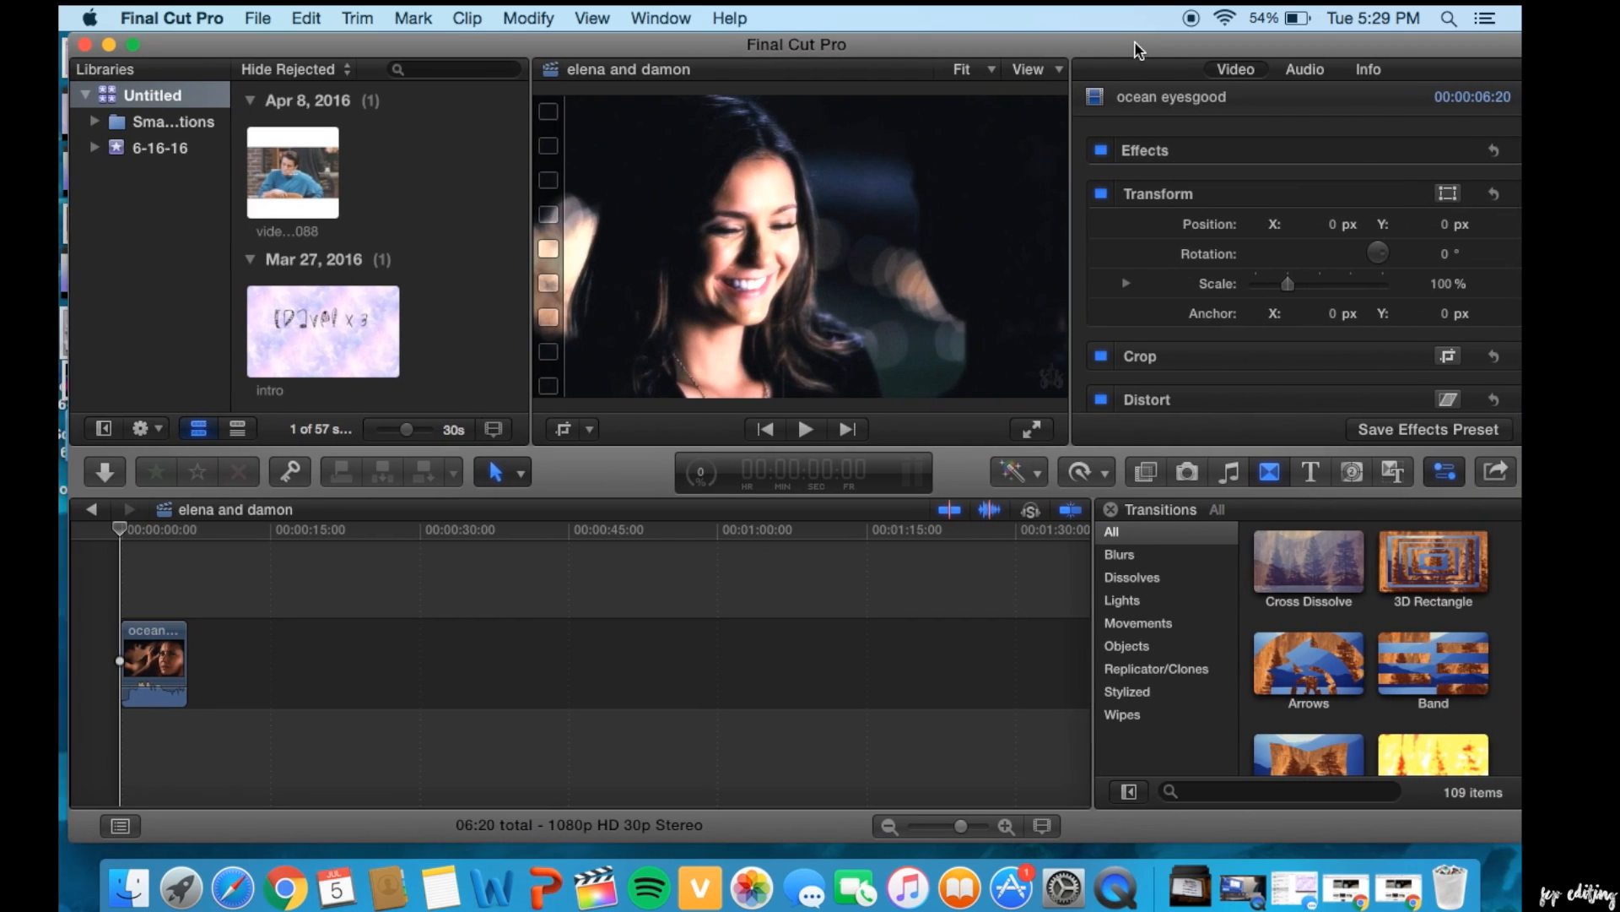
{"action": "left_click", "coordinate": [996, 824]}
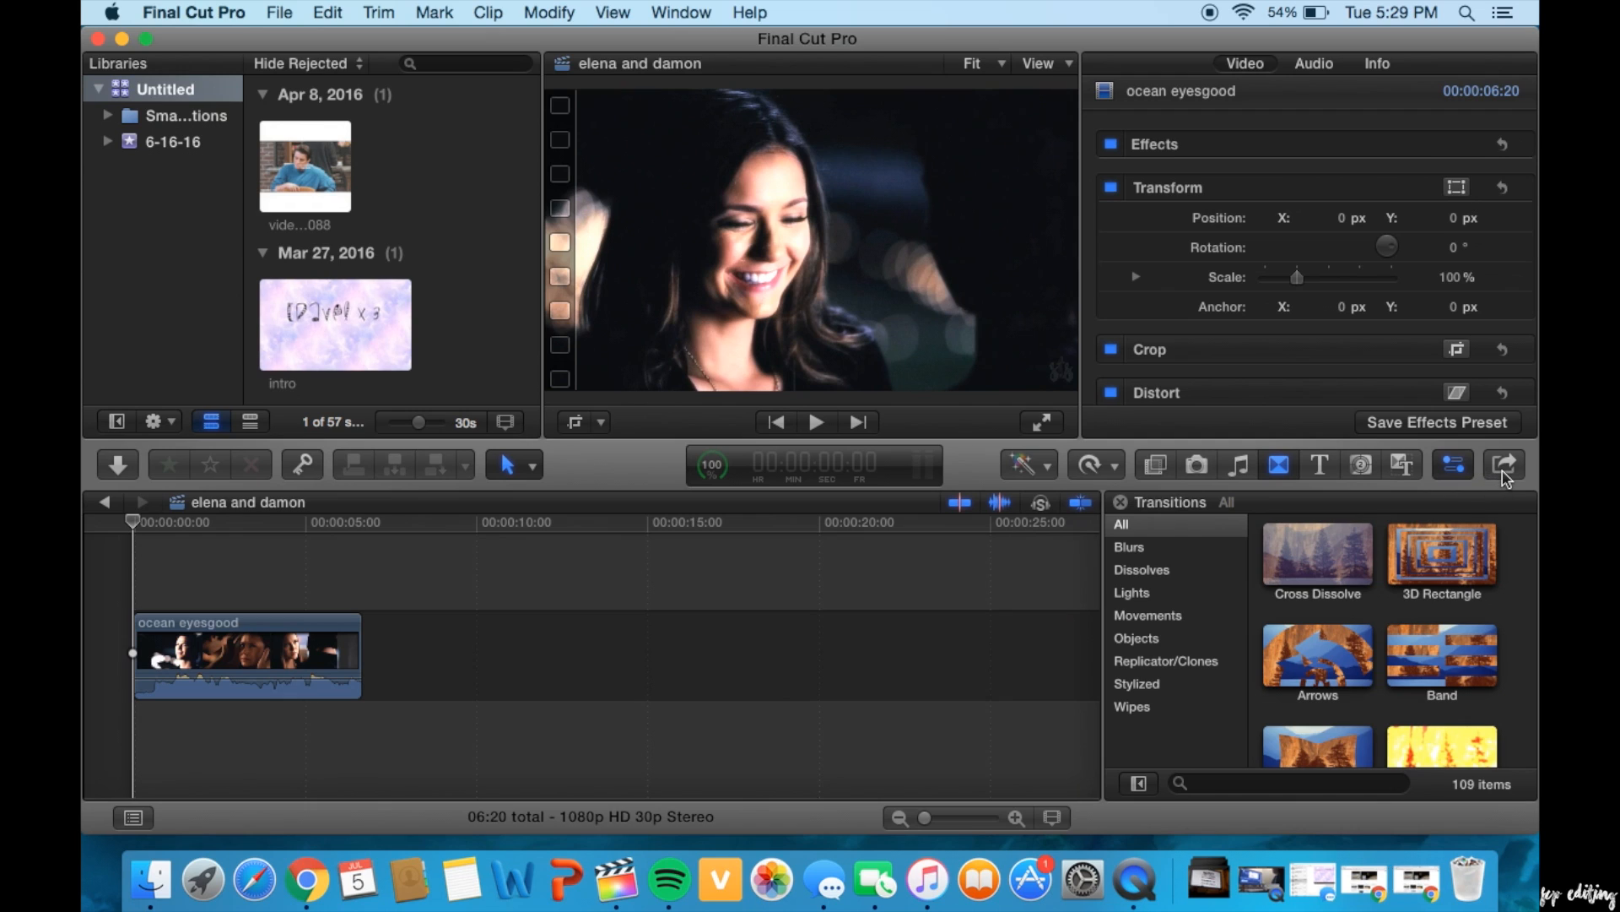
- Share the project as a Master File (default) saved to the Desktop
{"action": "left_click", "coordinate": [1503, 464]}
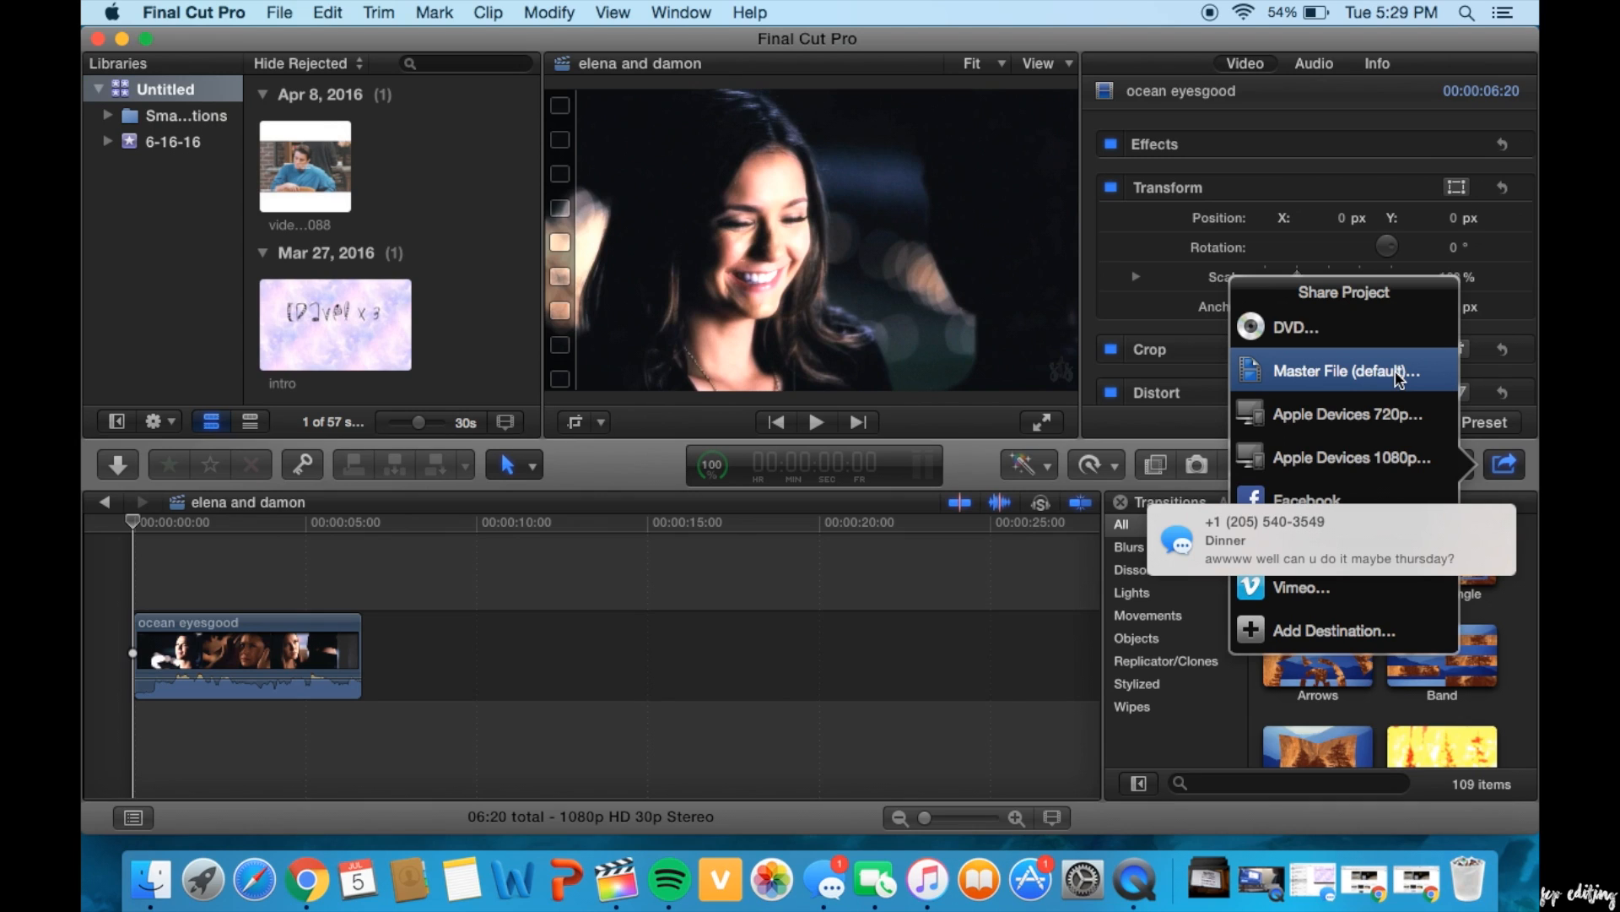
{"action": "mouse_move", "coordinate": [722, 695]}
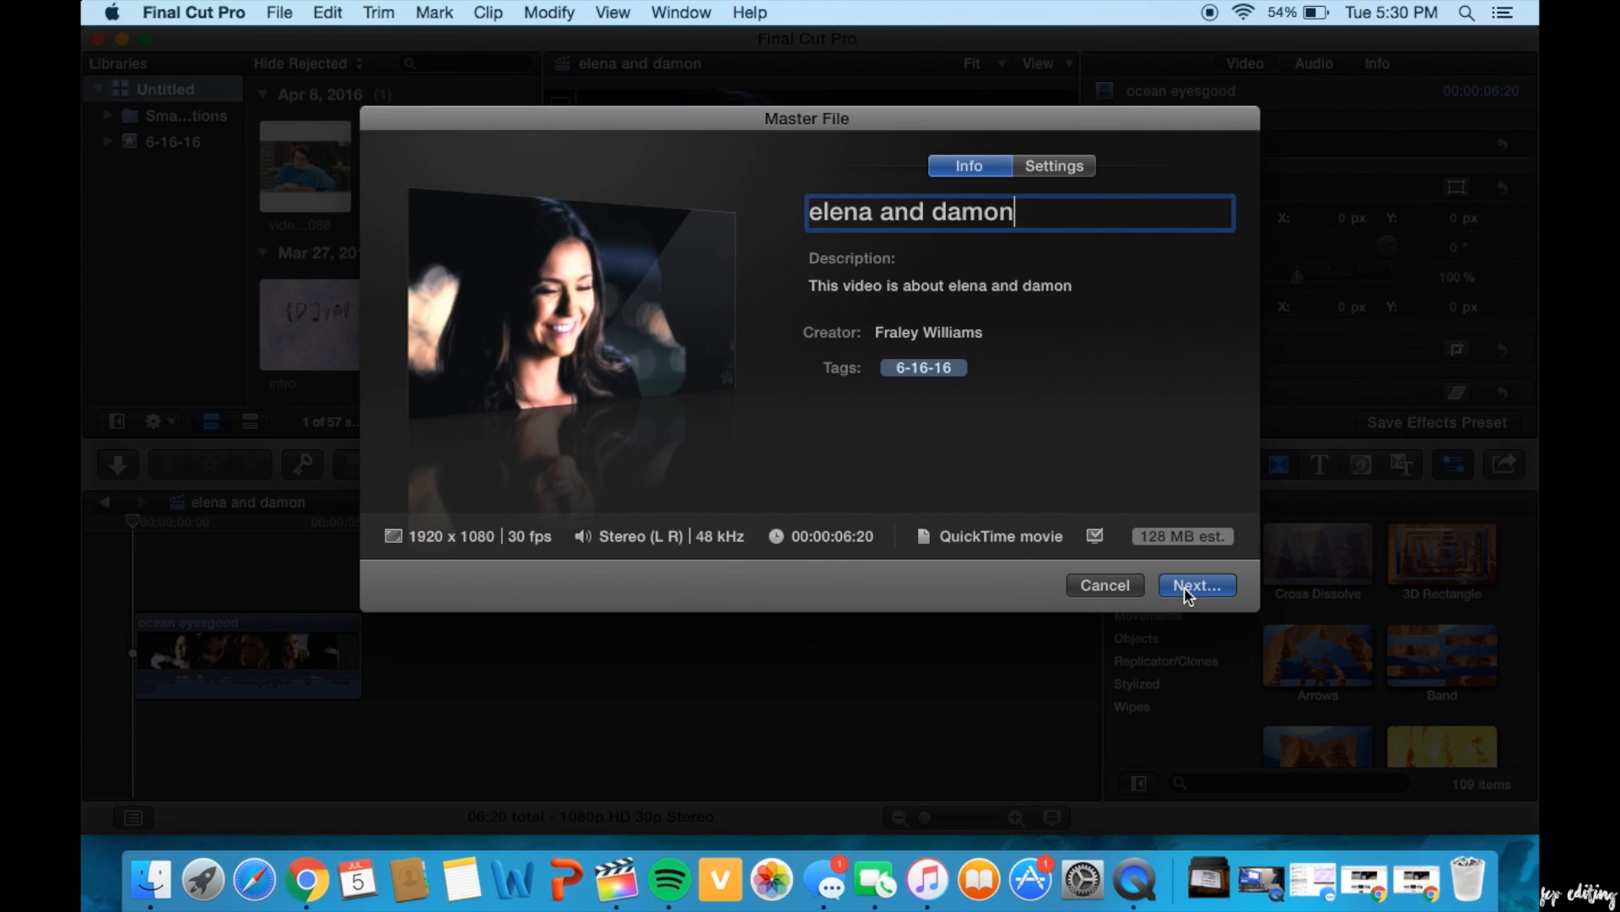
{"action": "mouse_move", "coordinate": [379, 517]}
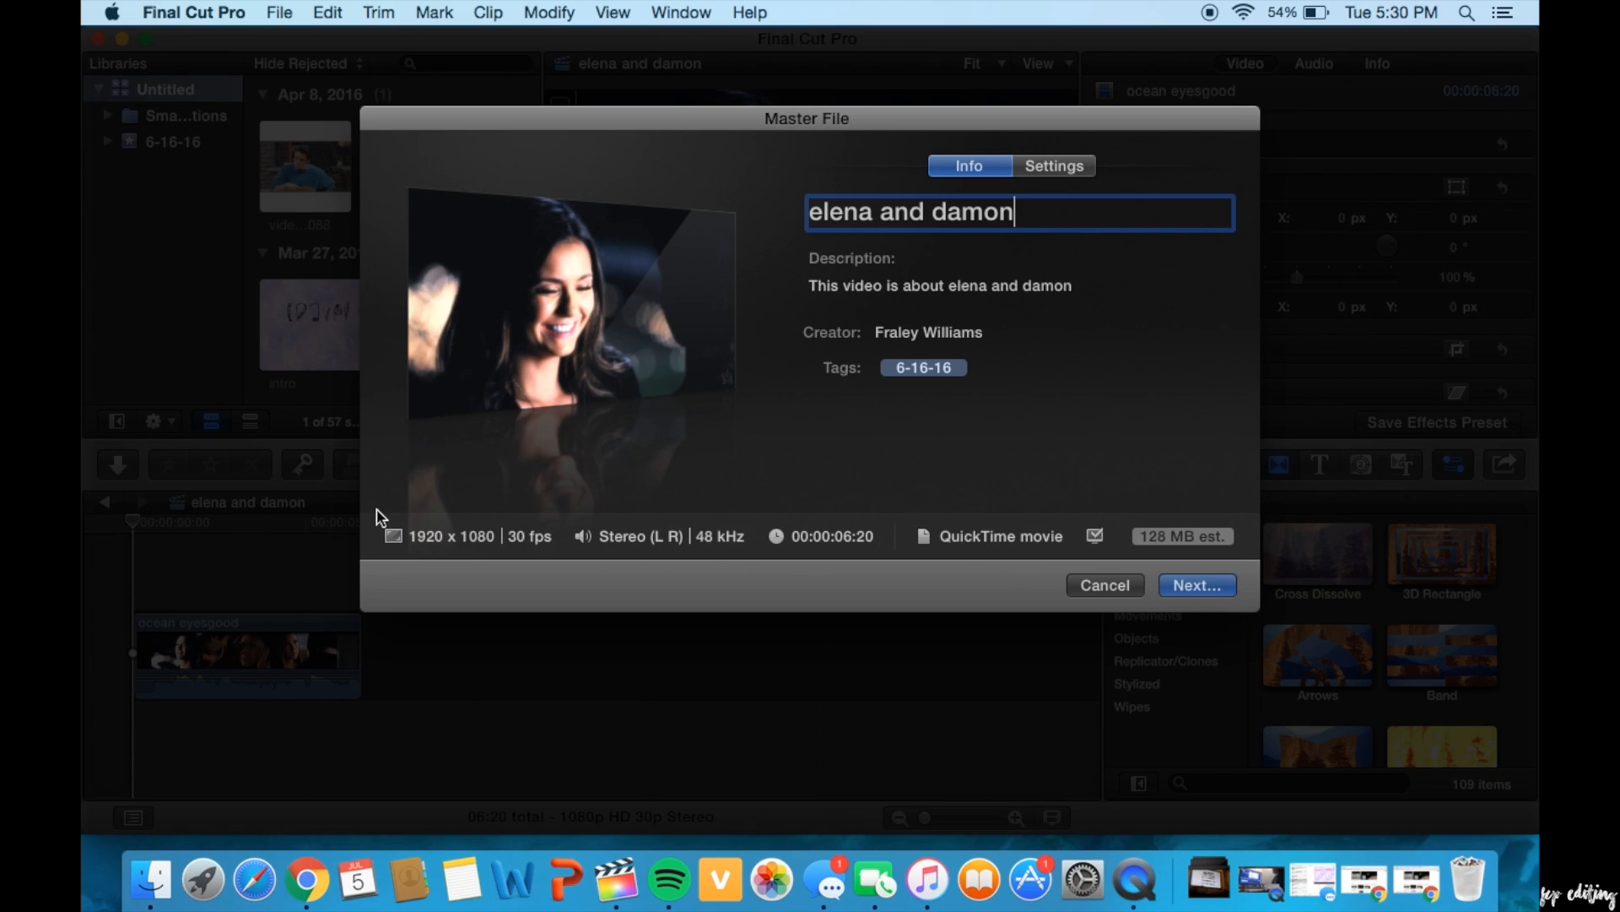
{"action": "mouse_move", "coordinate": [442, 482]}
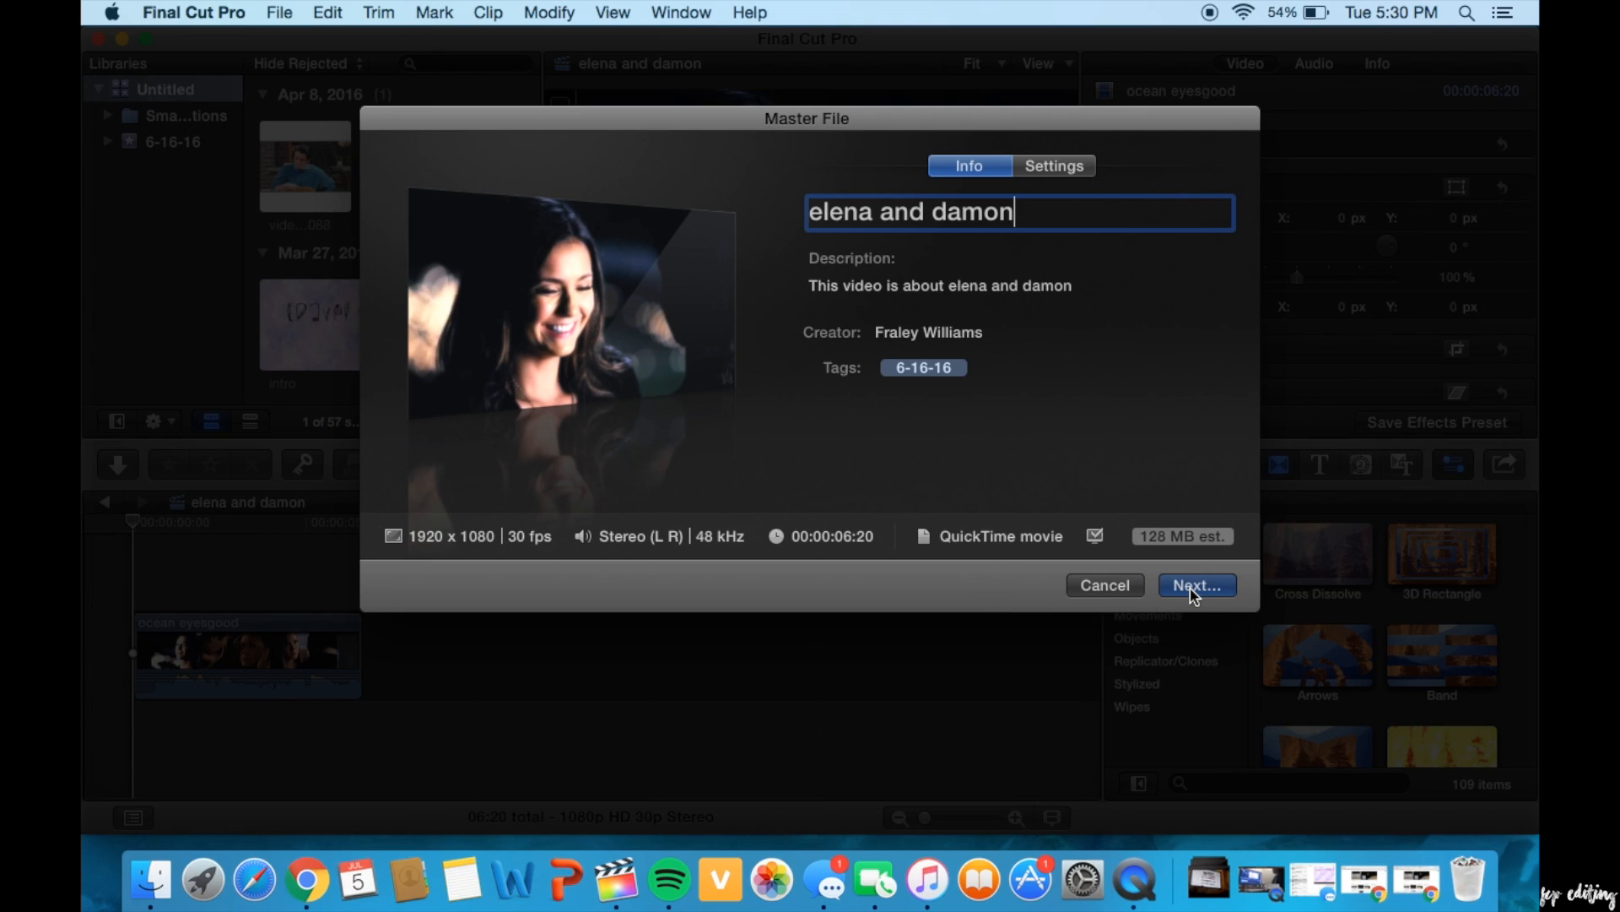
{"action": "left_click", "coordinate": [1196, 585]}
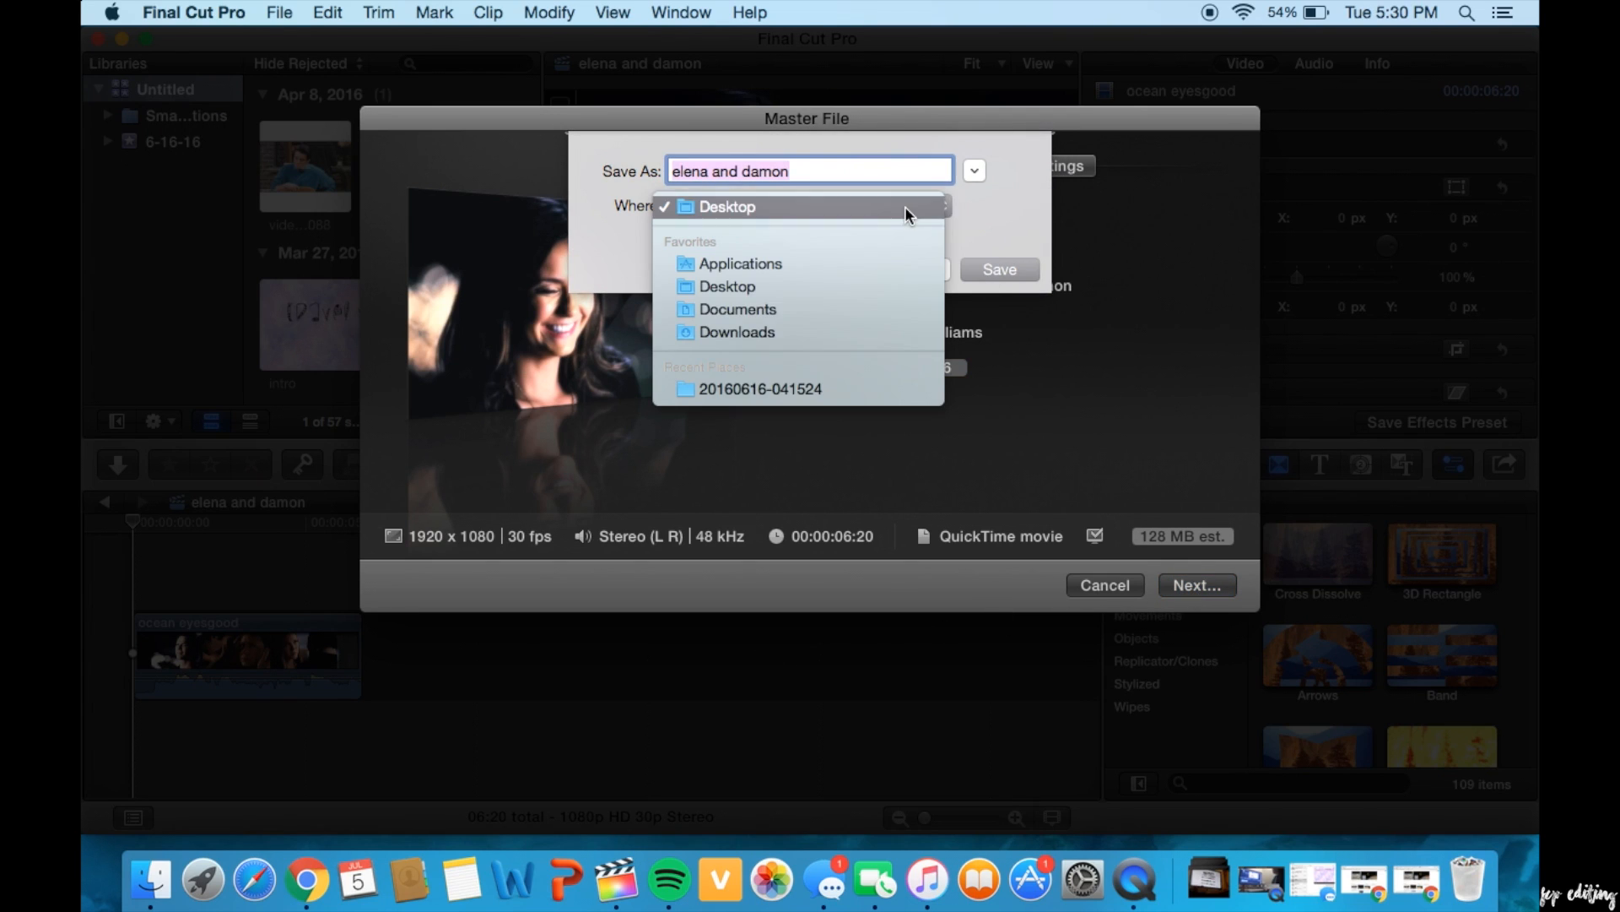
{"action": "left_click", "coordinate": [1103, 585]}
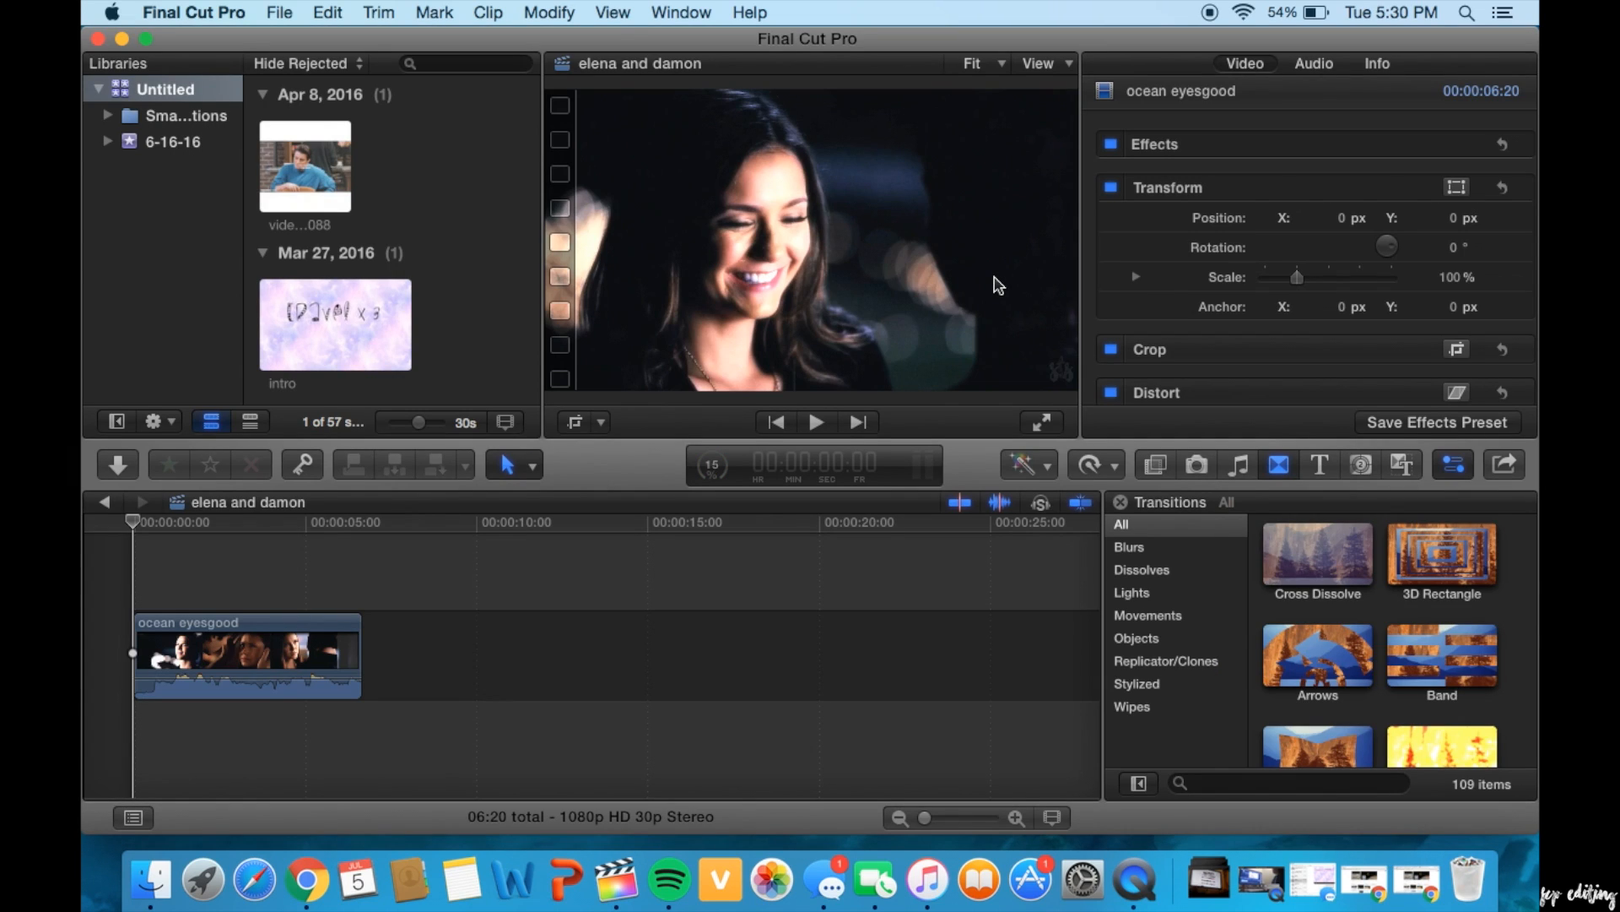
- Open the exported 'elena and damon.mov' in QuickTime Player
{"action": "left_click", "coordinate": [711, 463]}
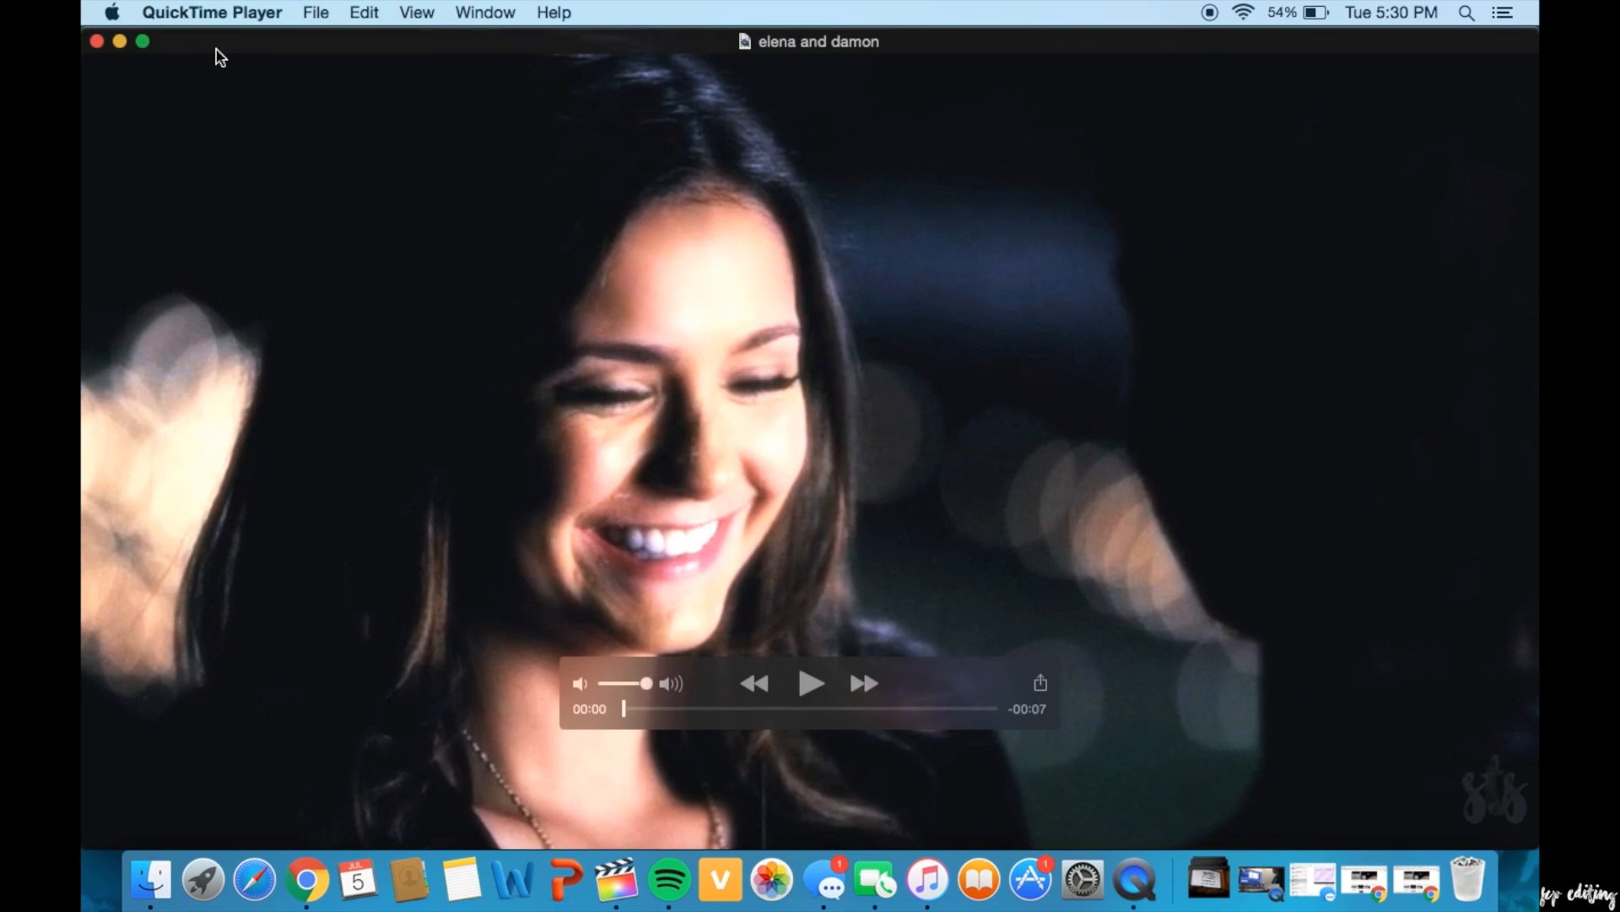
{"action": "mouse_move", "coordinate": [953, 450]}
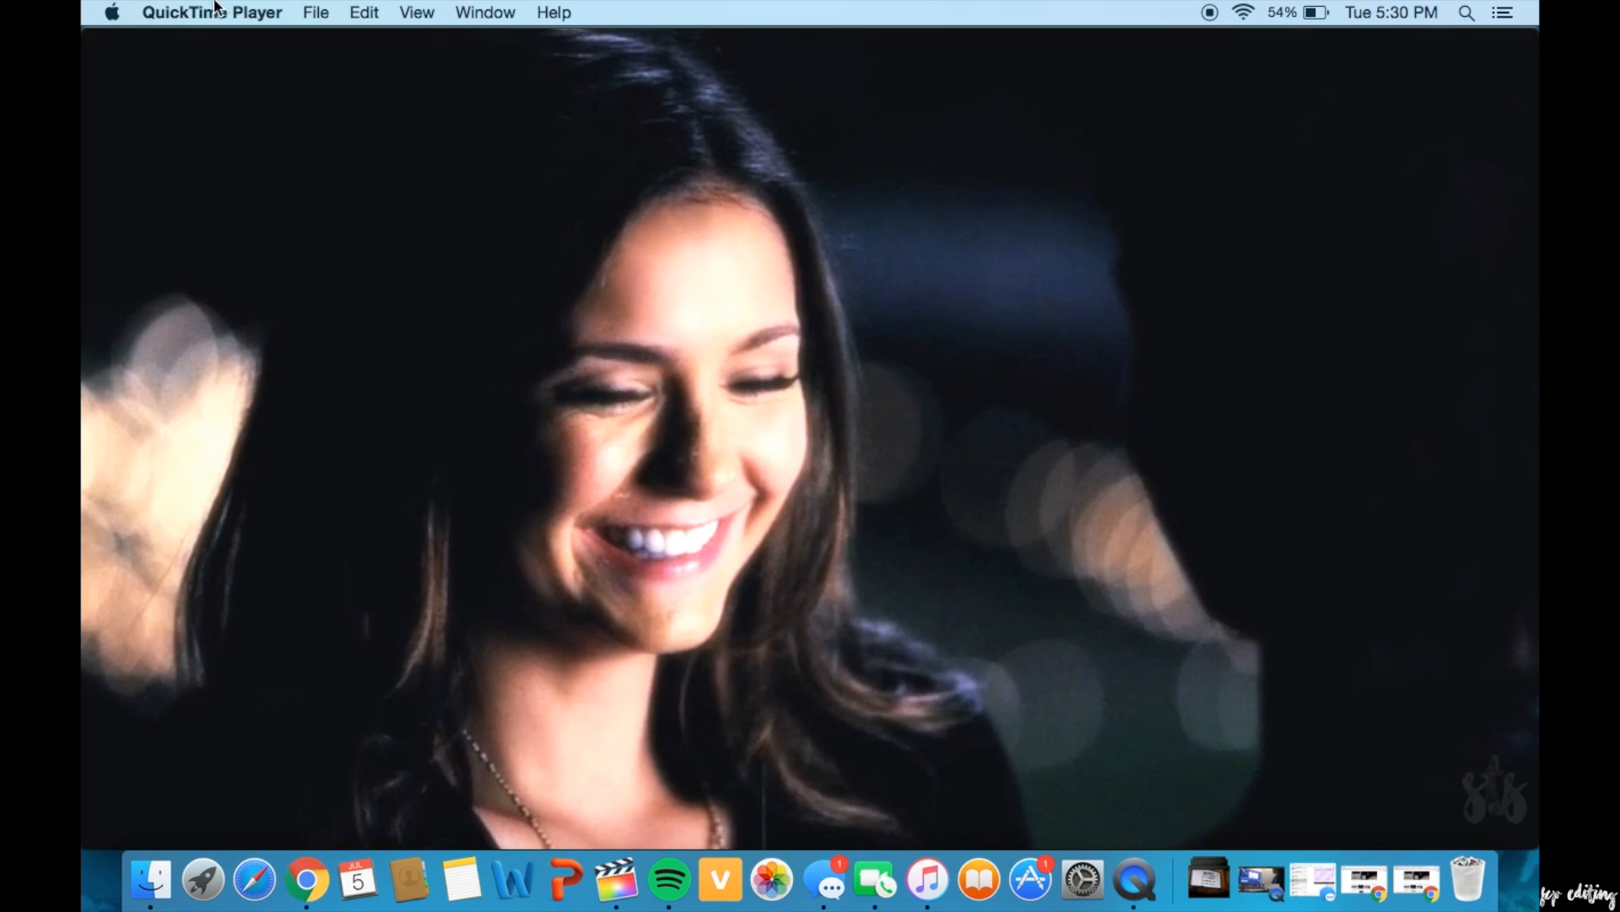
- Export at the iPad 2, iPhone 5 & Apple TV size, naming the file 'elena and damonfinal'
{"action": "left_click", "coordinate": [316, 13]}
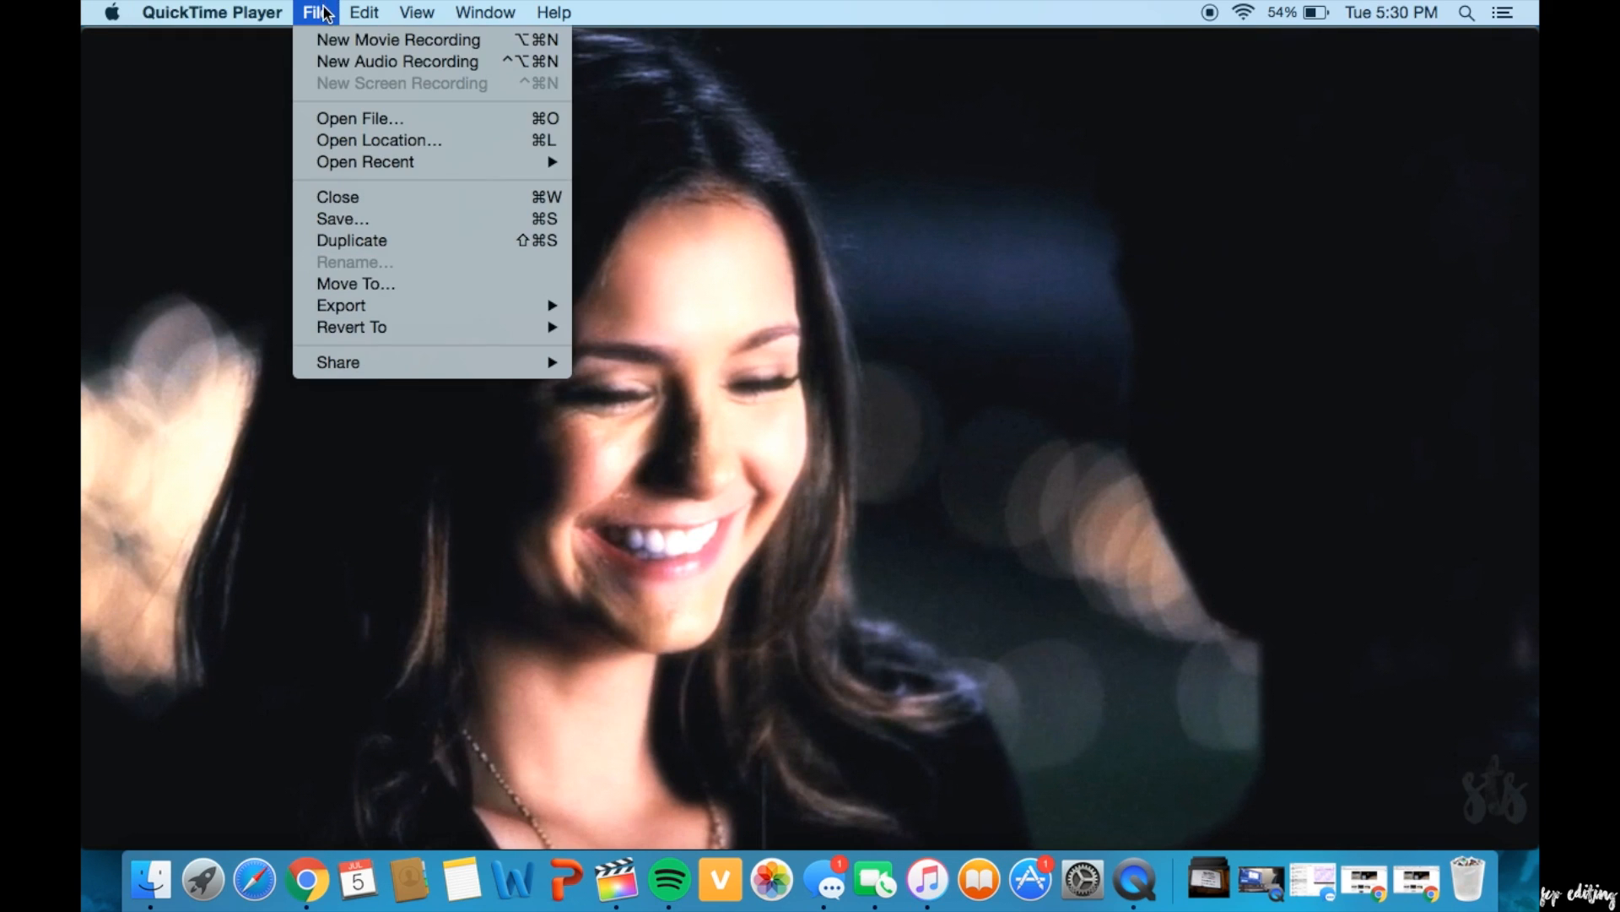
{"action": "mouse_move", "coordinate": [340, 305]}
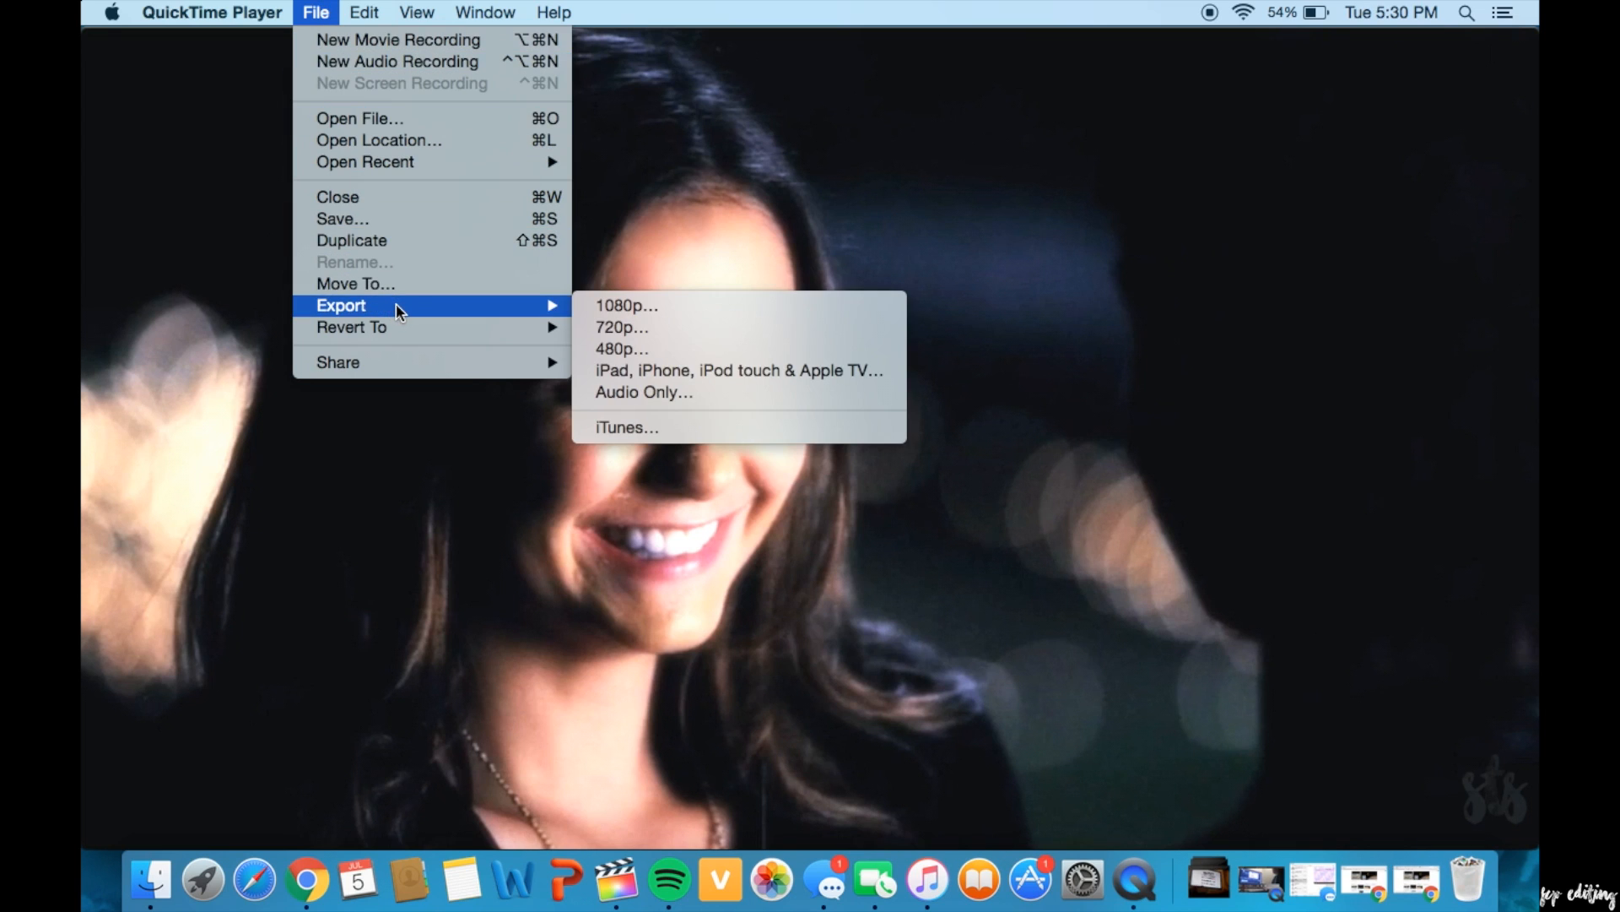
{"action": "mouse_move", "coordinate": [644, 370]}
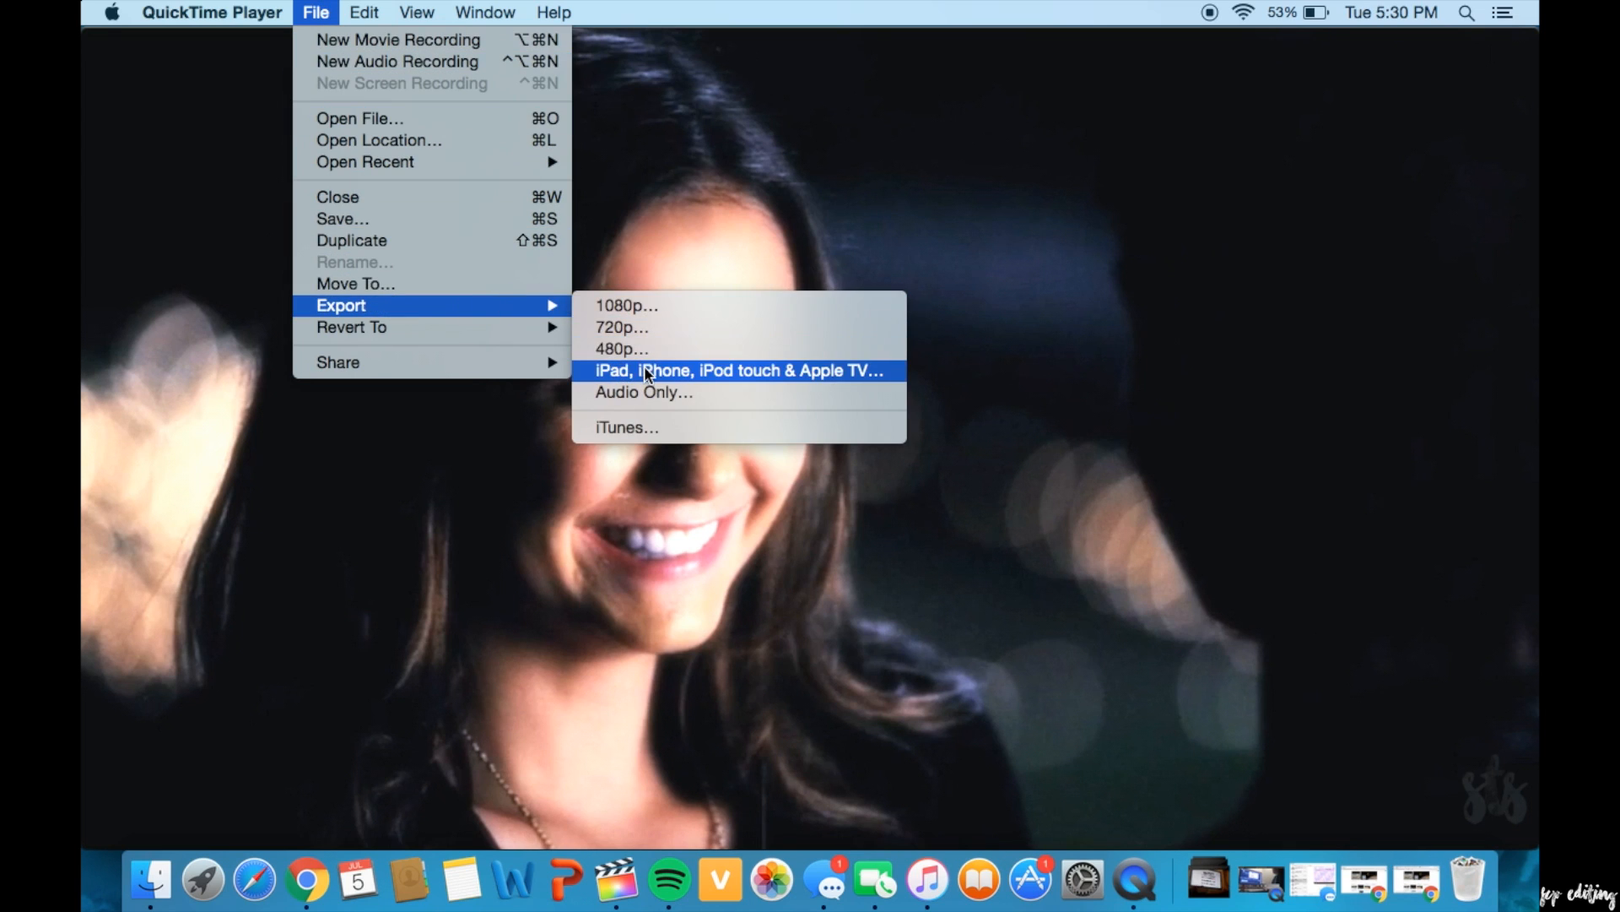
{"action": "left_click", "coordinate": [739, 370]}
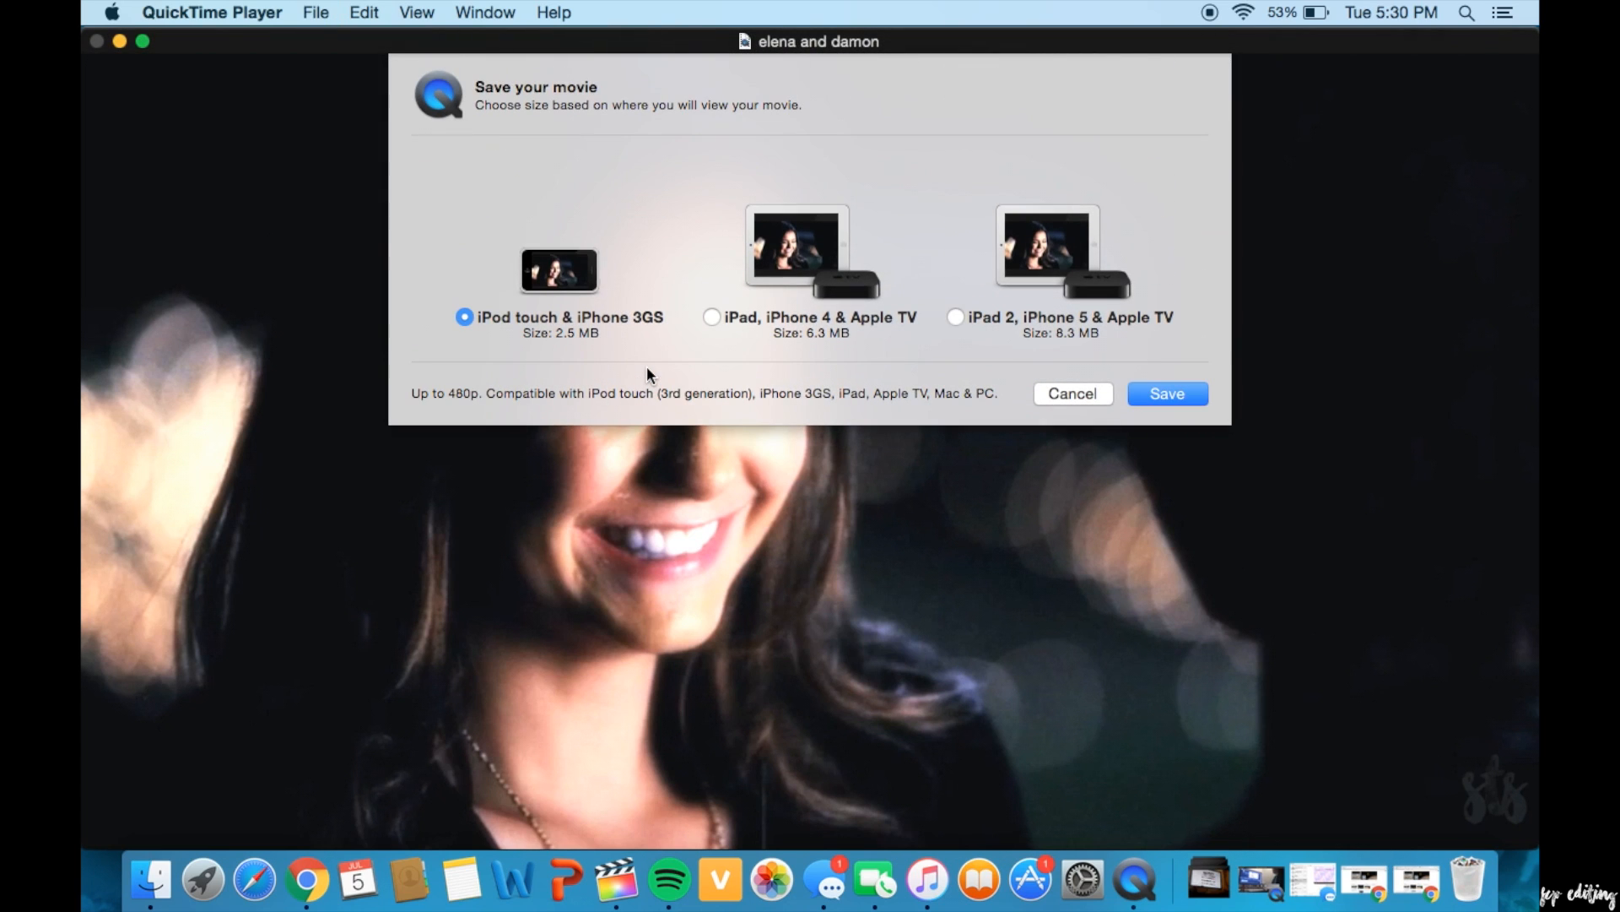
{"action": "left_click", "coordinate": [955, 316]}
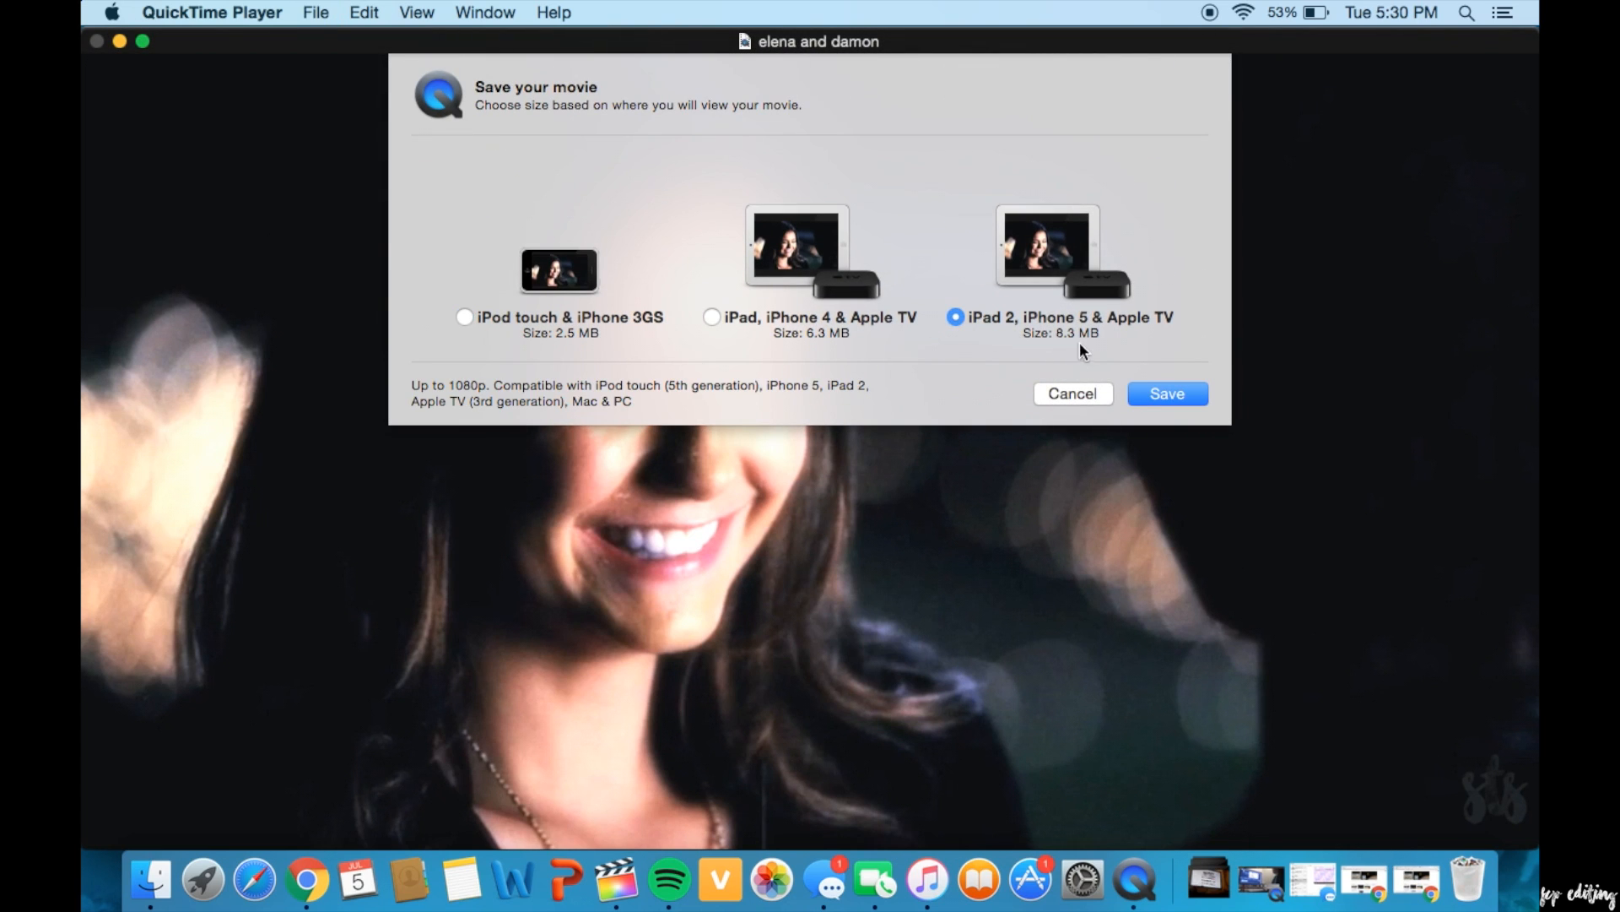
{"action": "left_click", "coordinate": [1166, 393]}
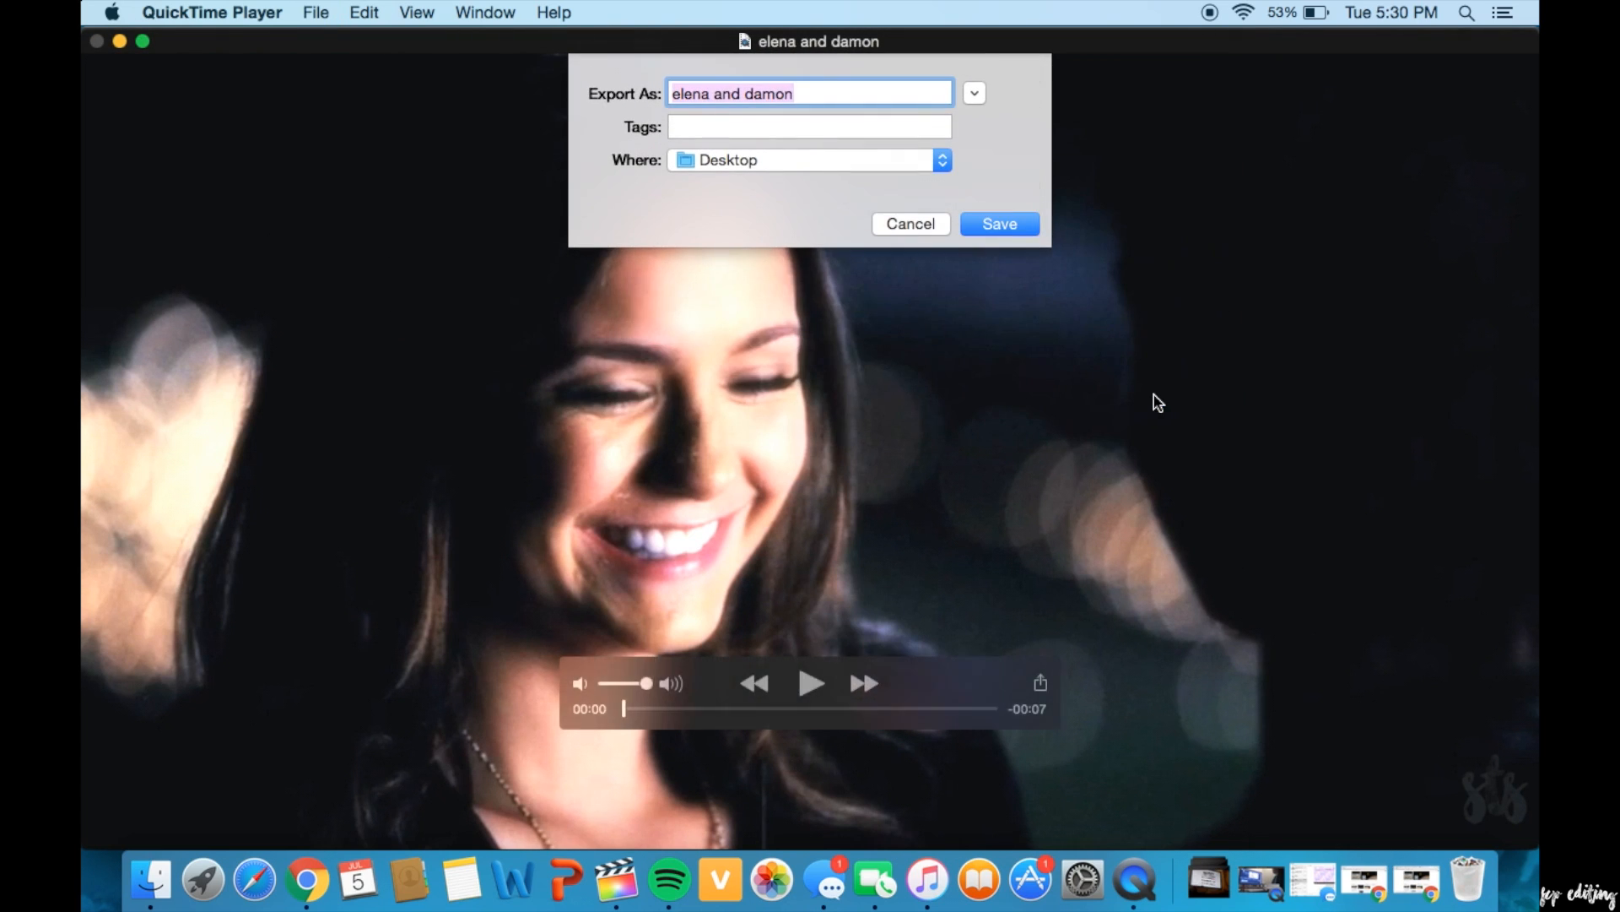
{"action": "left_click", "coordinate": [812, 93]}
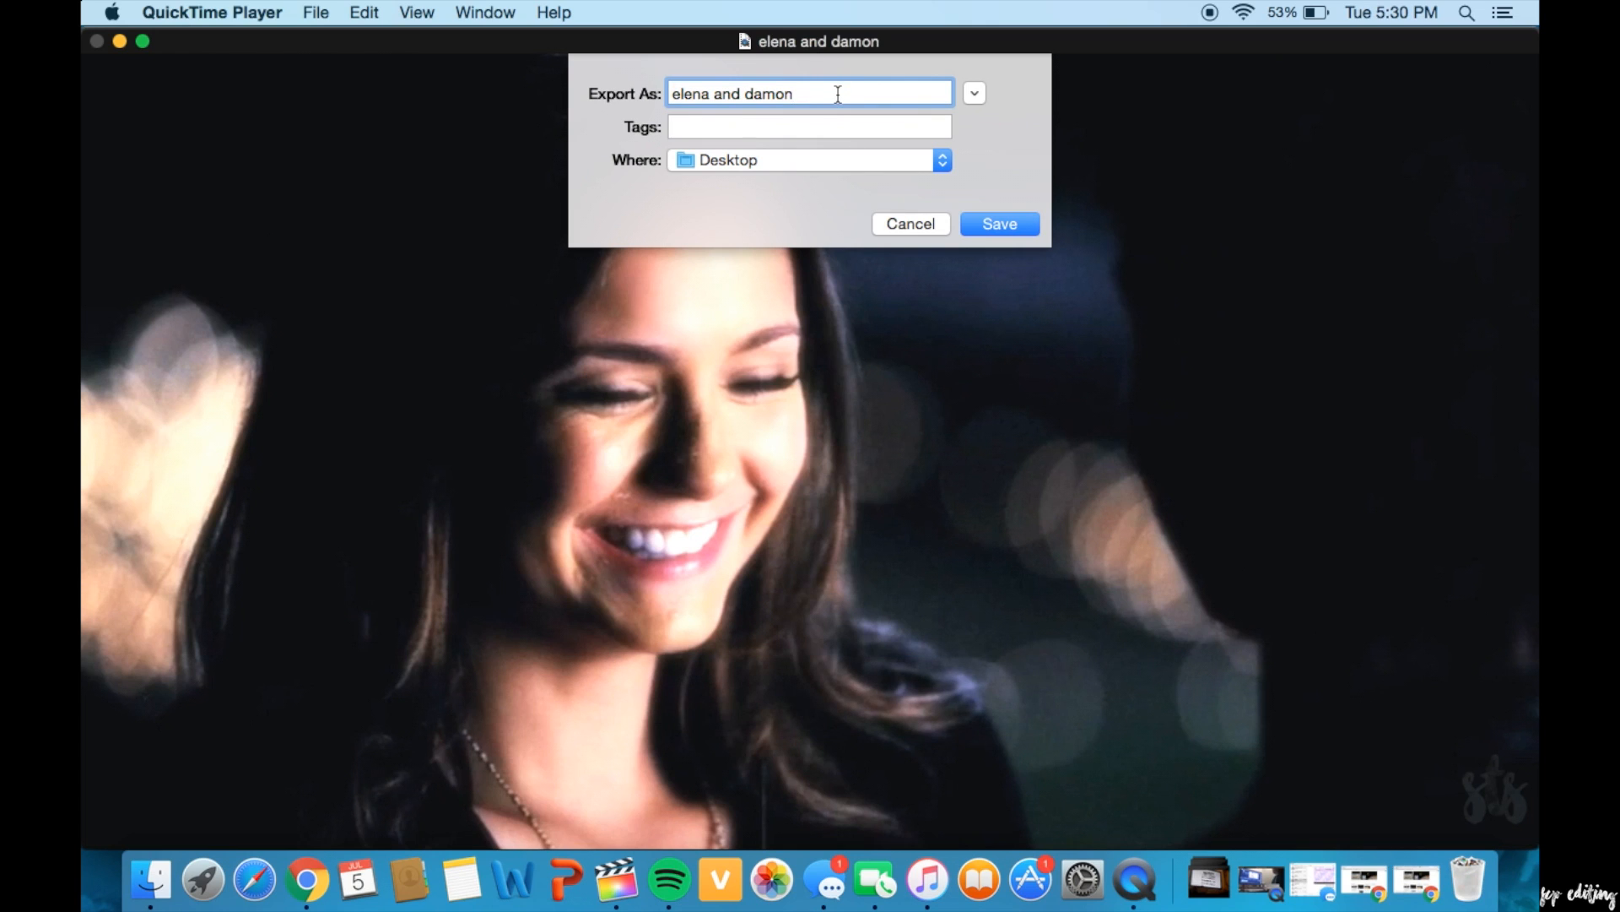
{"action": "type", "text": "fia"}
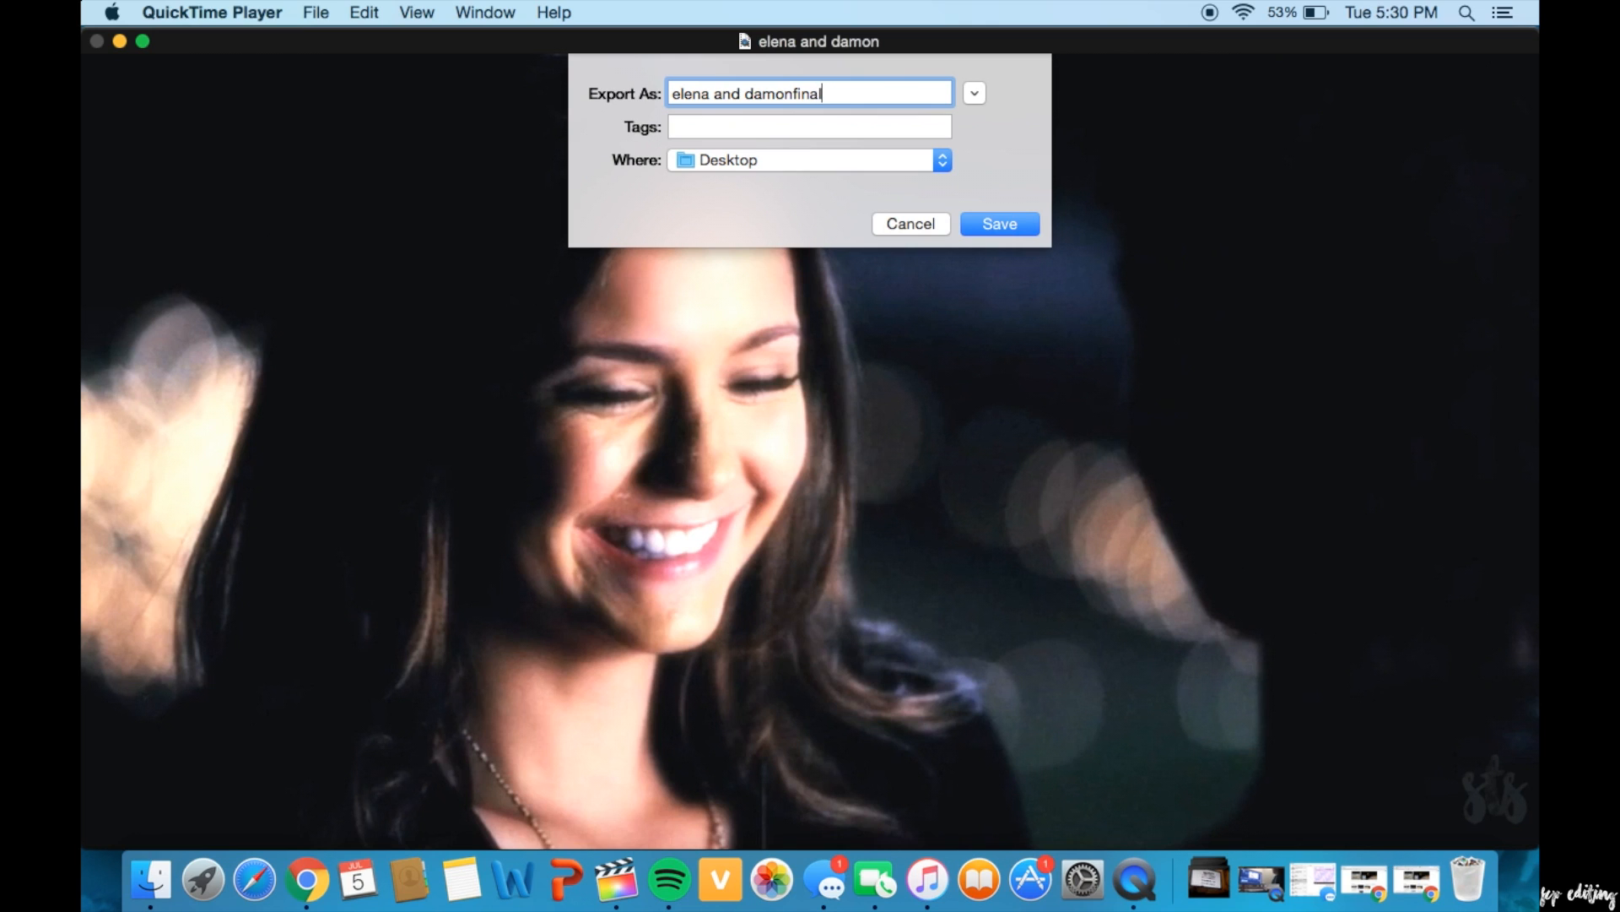
{"action": "mouse_move", "coordinate": [976, 217]}
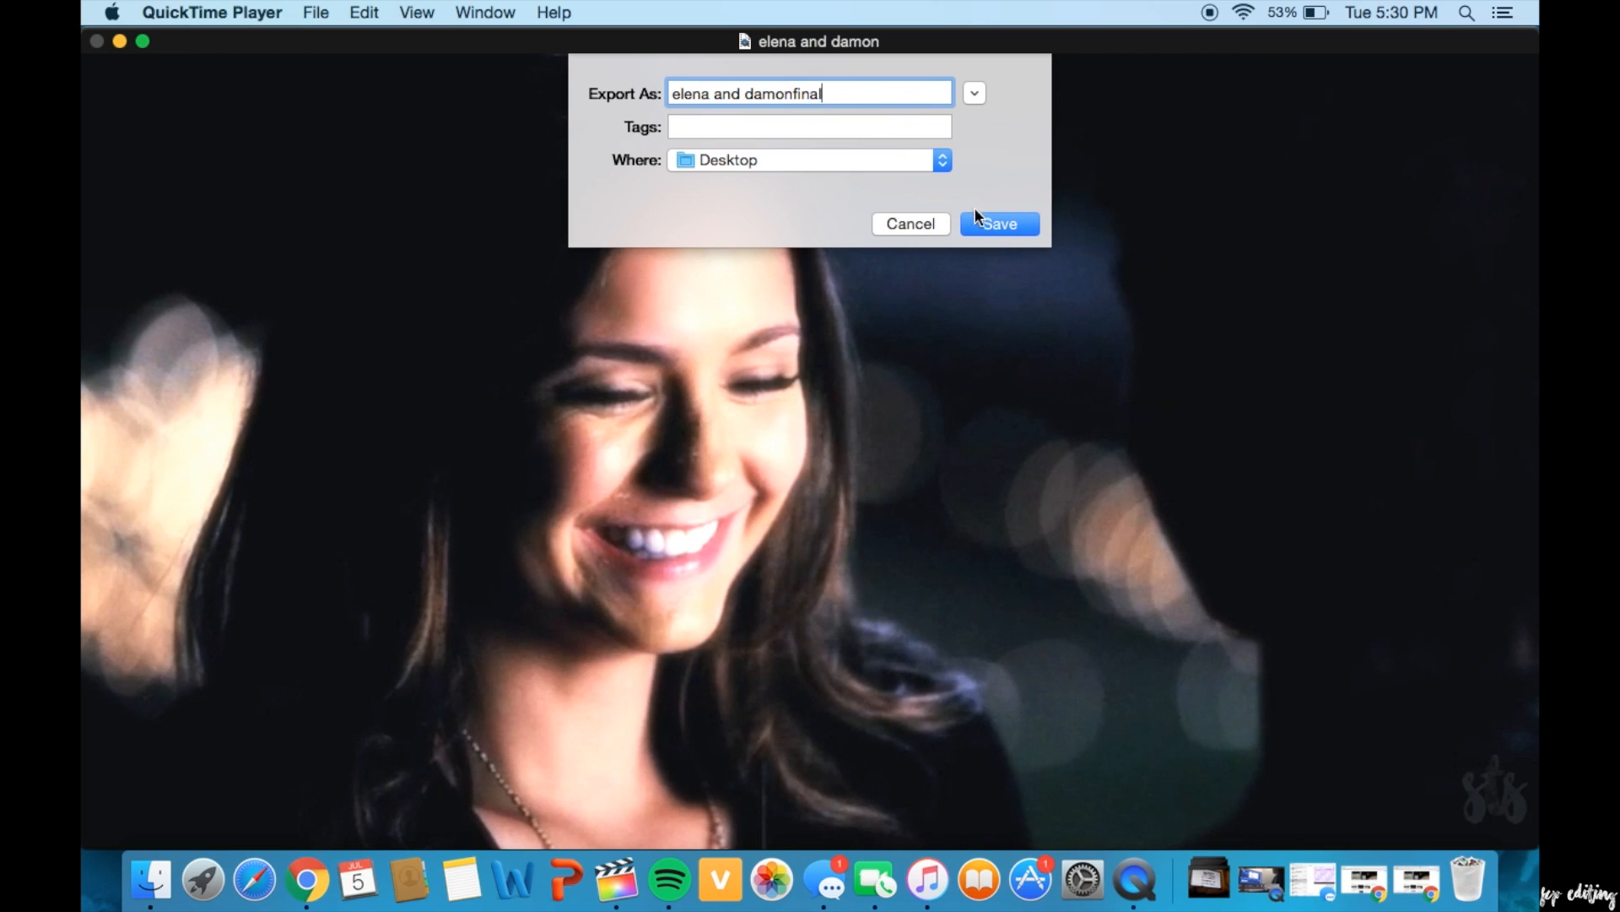
- Save the export, then open 'elena and damonfinal.m4v' from the Desktop
{"action": "left_click", "coordinate": [997, 223]}
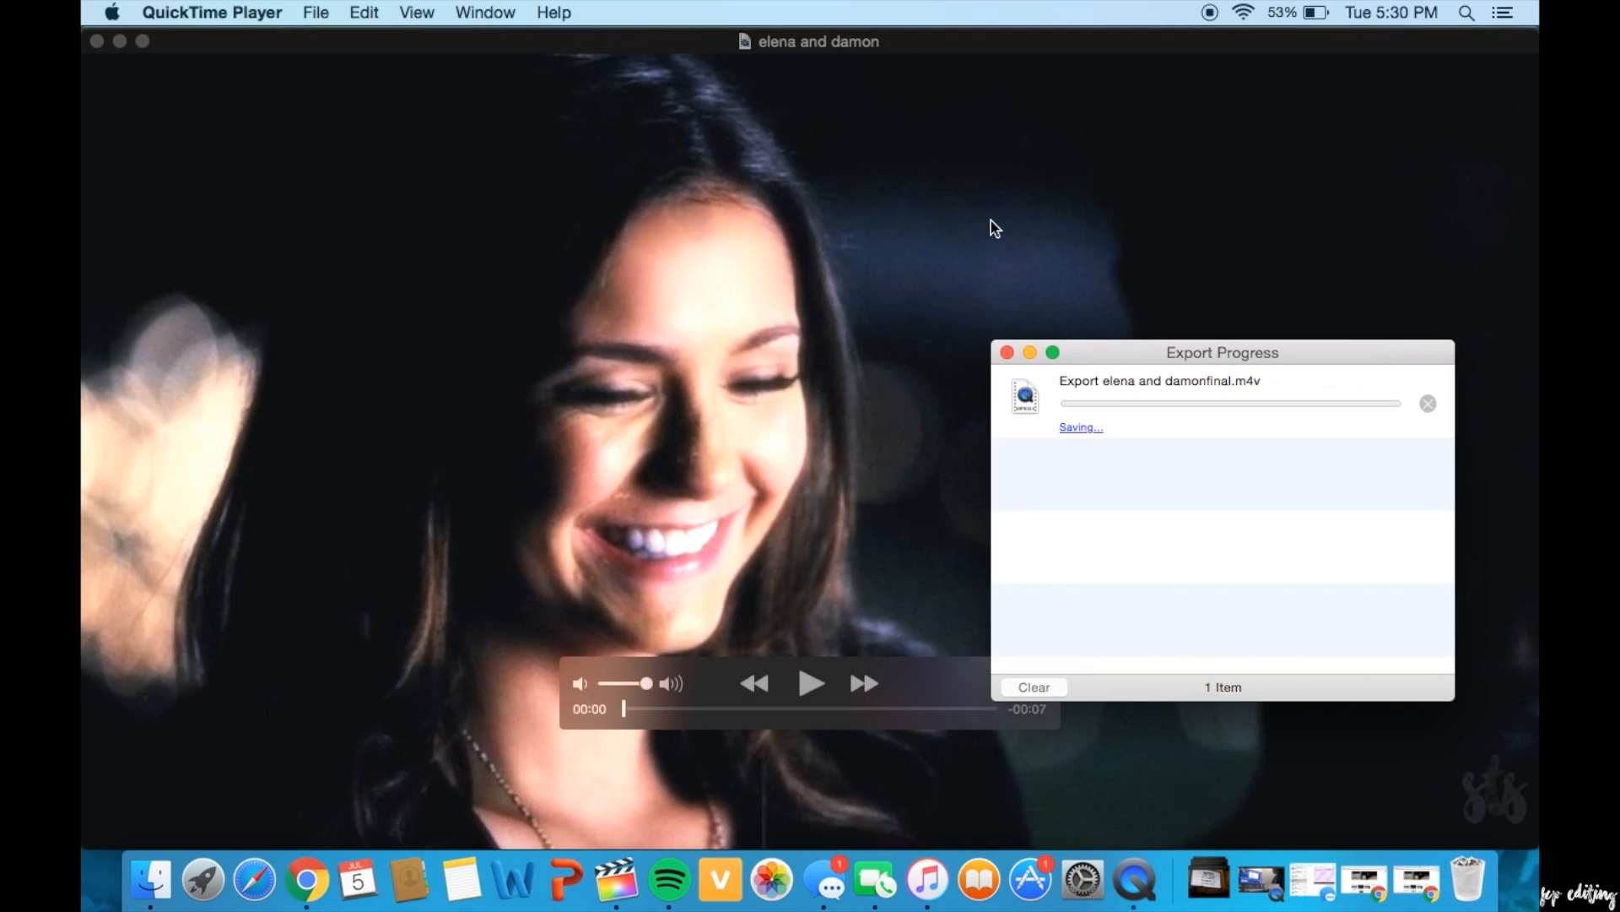
{"action": "mouse_move", "coordinate": [305, 43]}
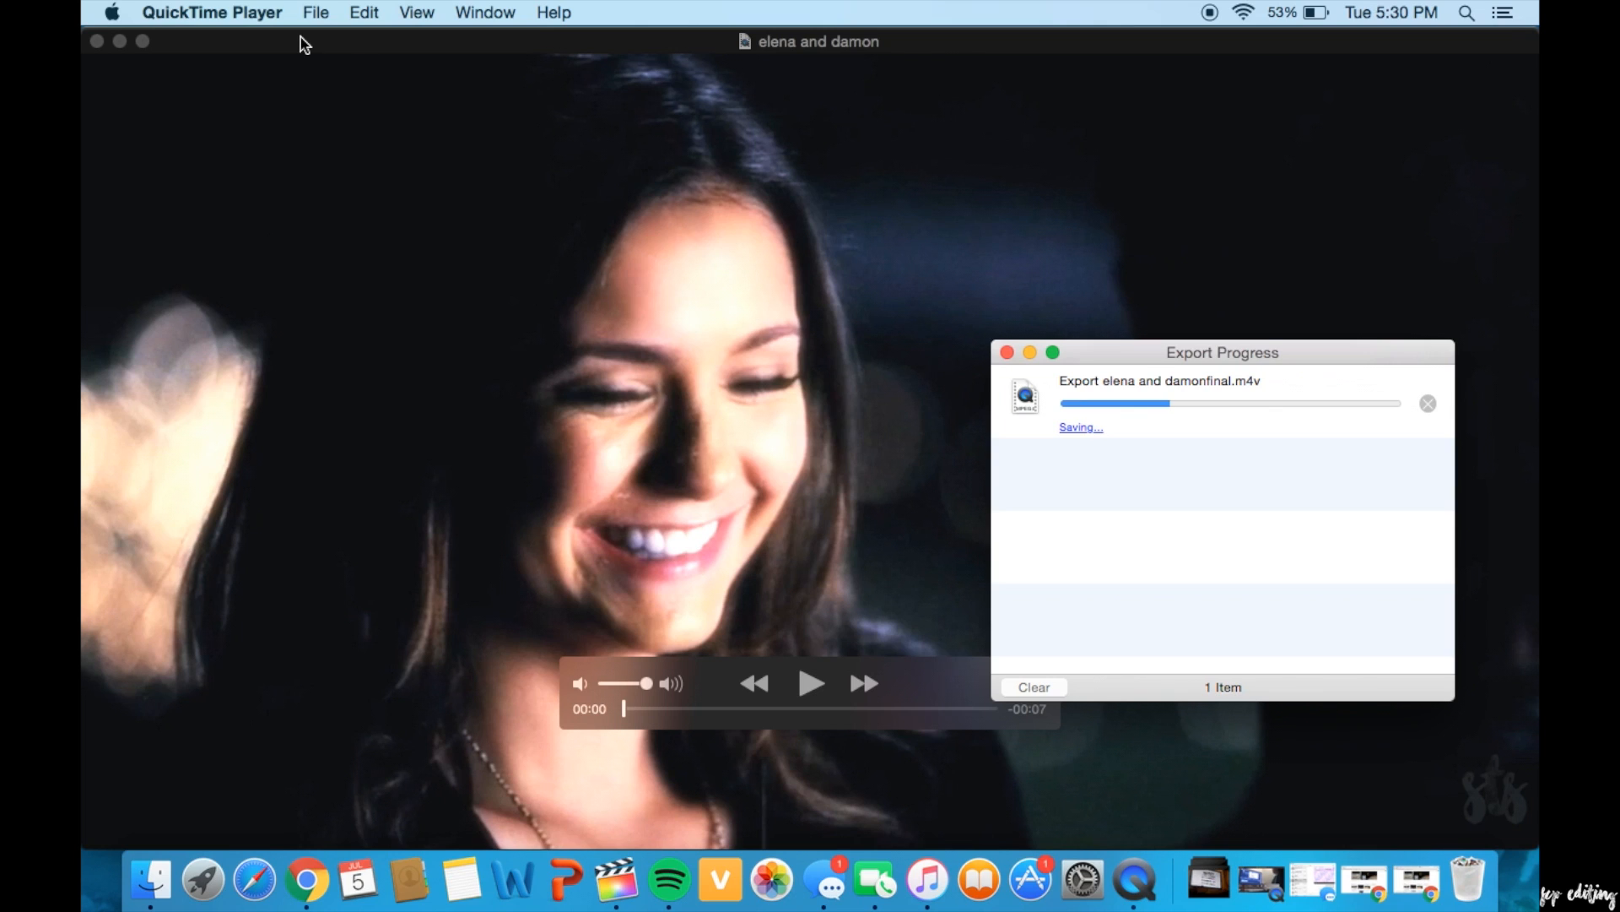
{"action": "mouse_move", "coordinate": [474, 168]}
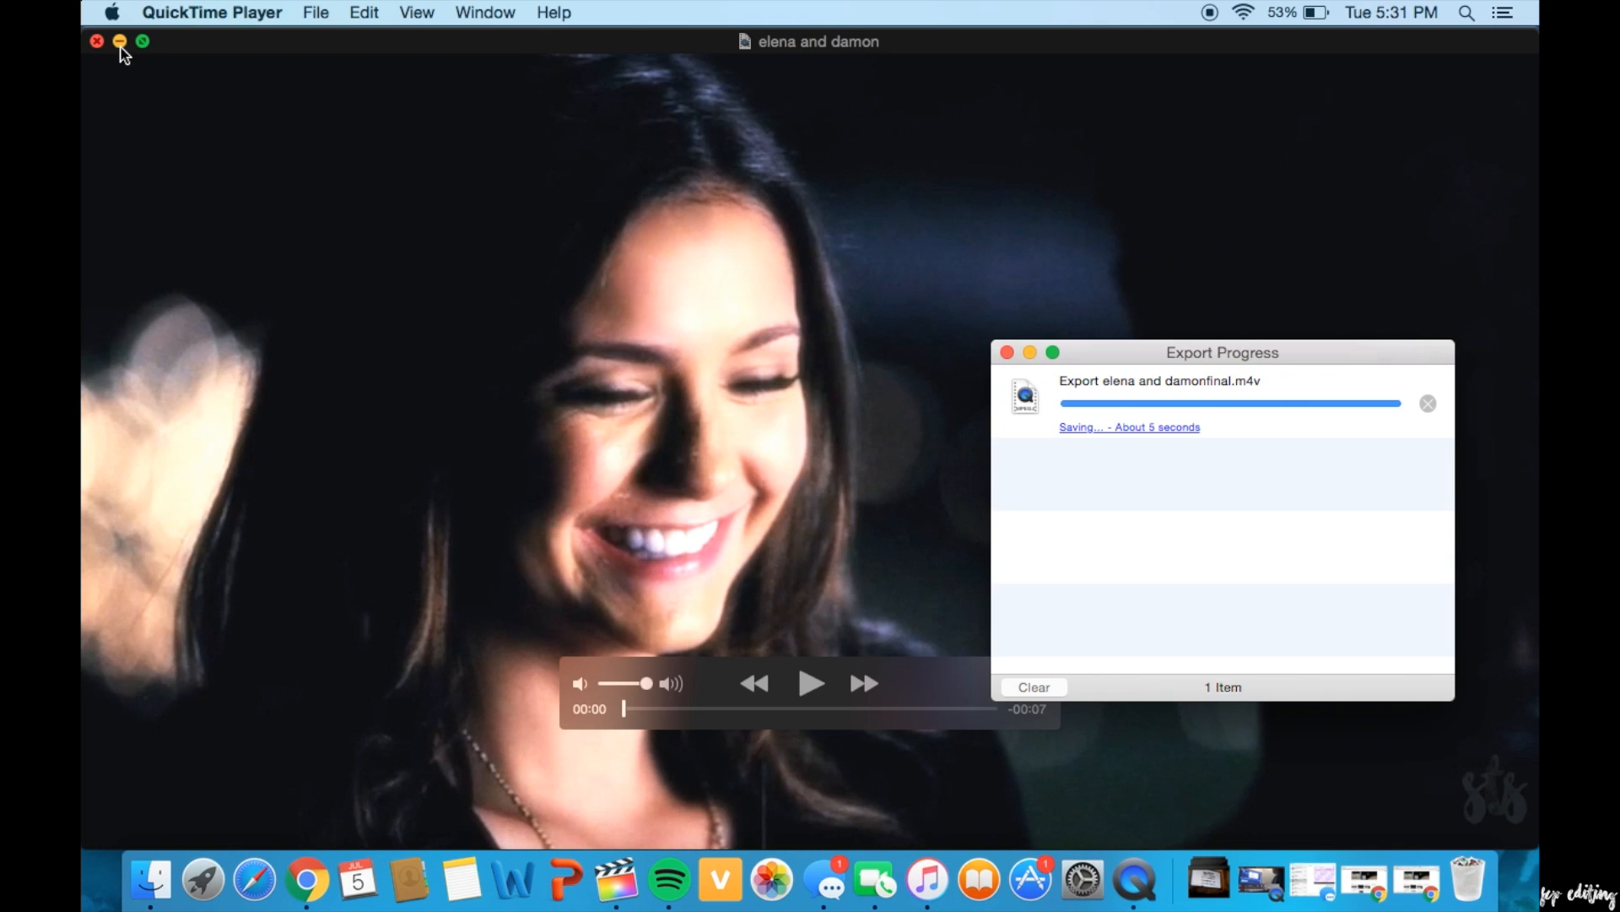
{"action": "left_click", "coordinate": [597, 880]}
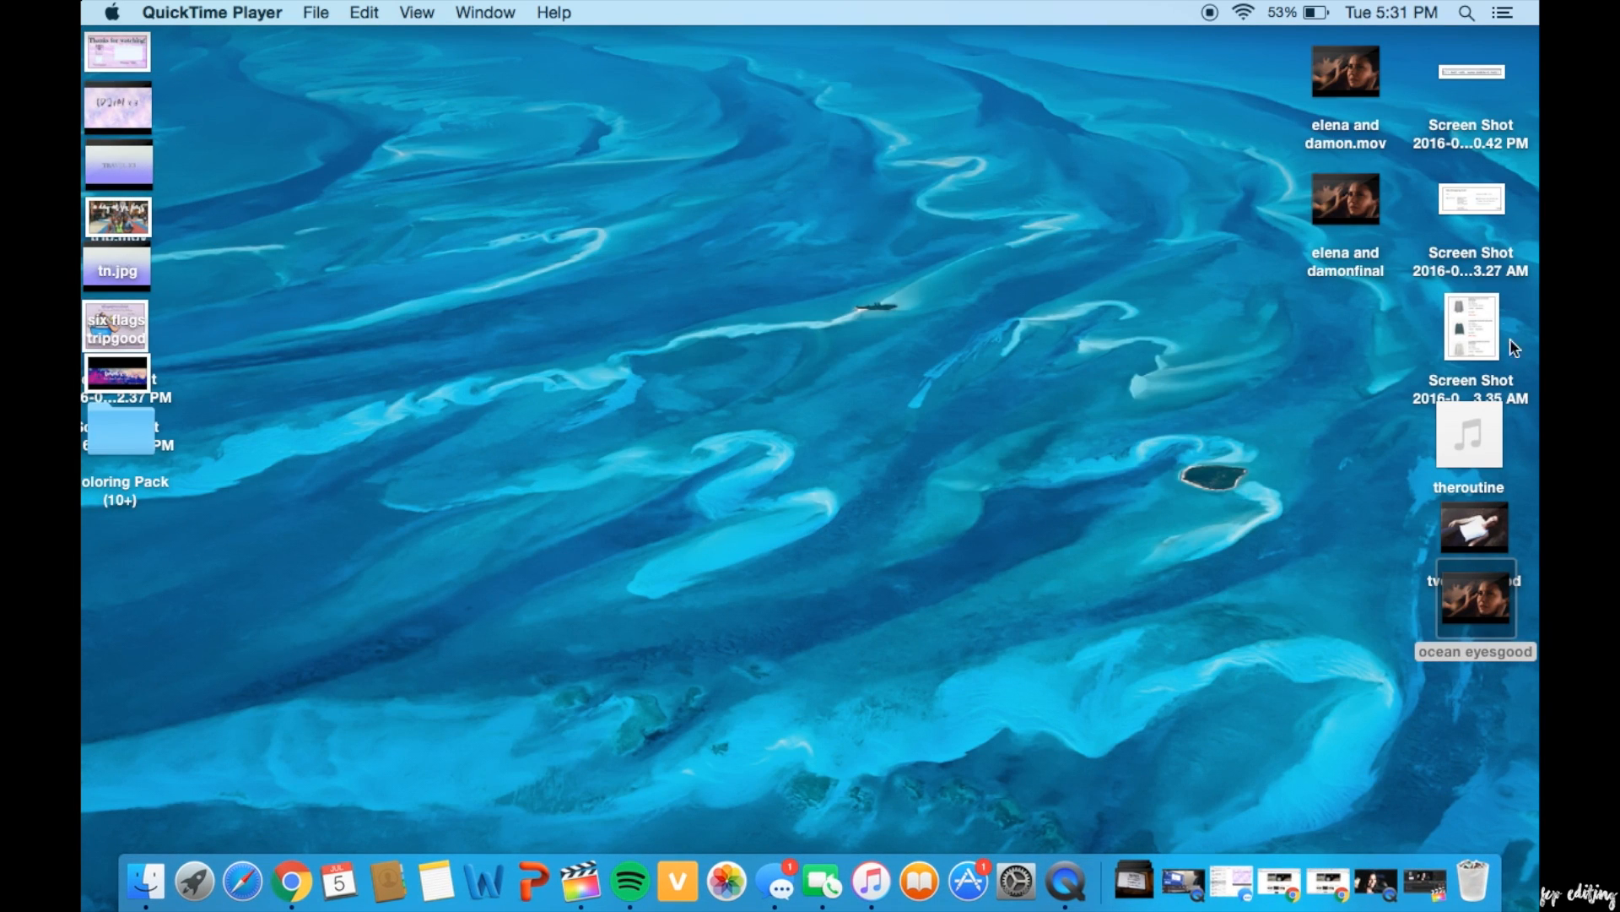
{"action": "double_click", "coordinate": [1345, 69]}
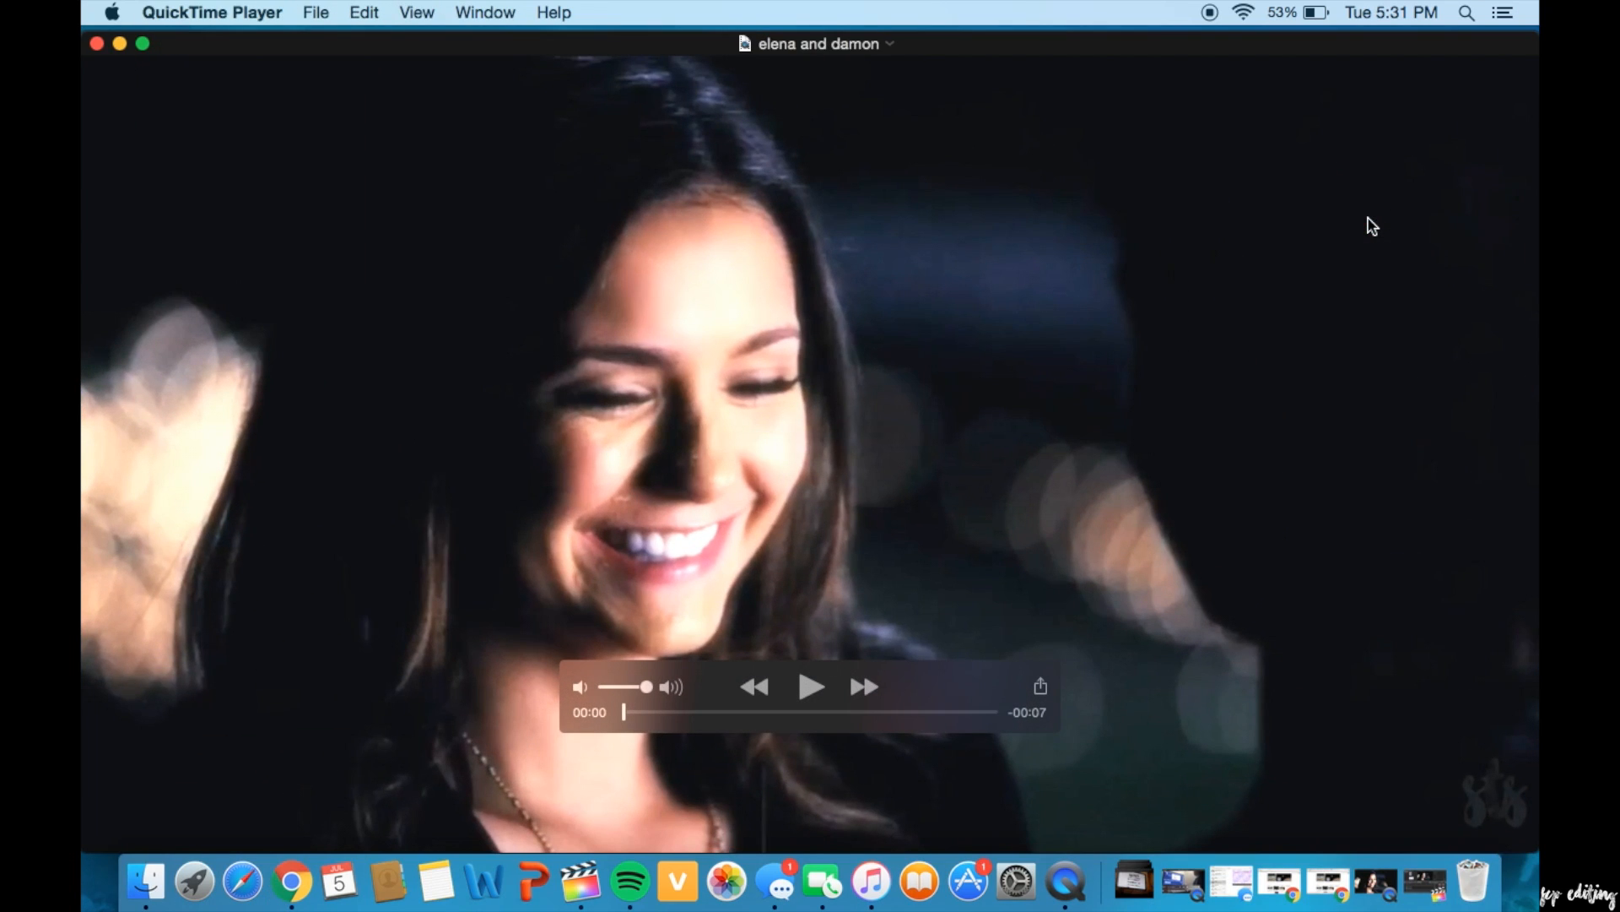
{"action": "mouse_move", "coordinate": [87, 73]}
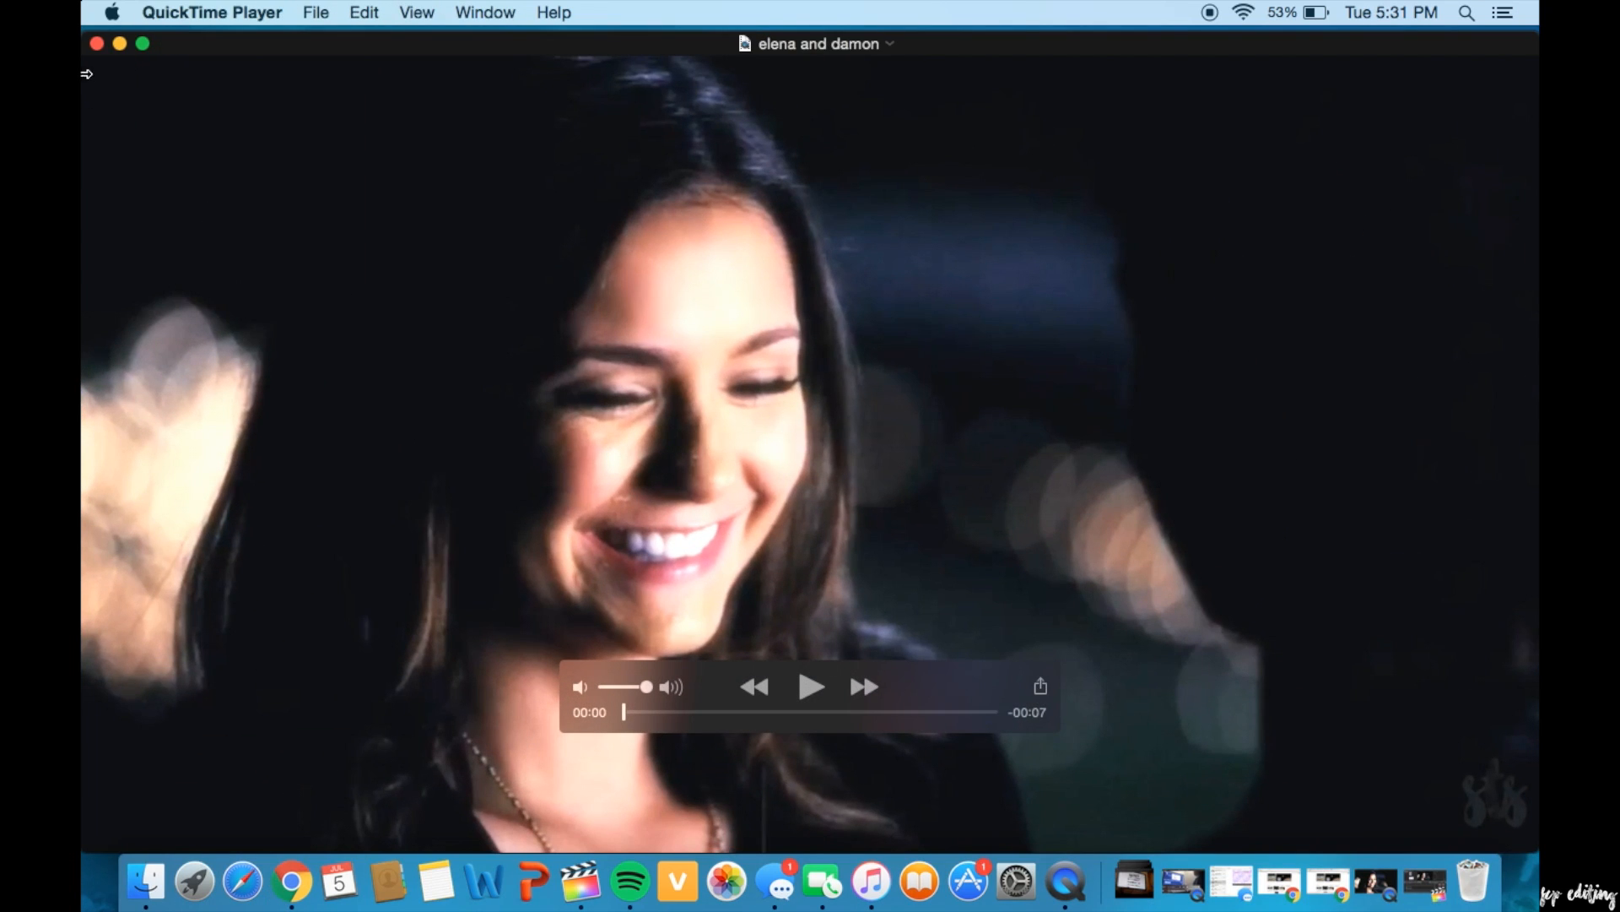
{"action": "left_click", "coordinate": [96, 43]}
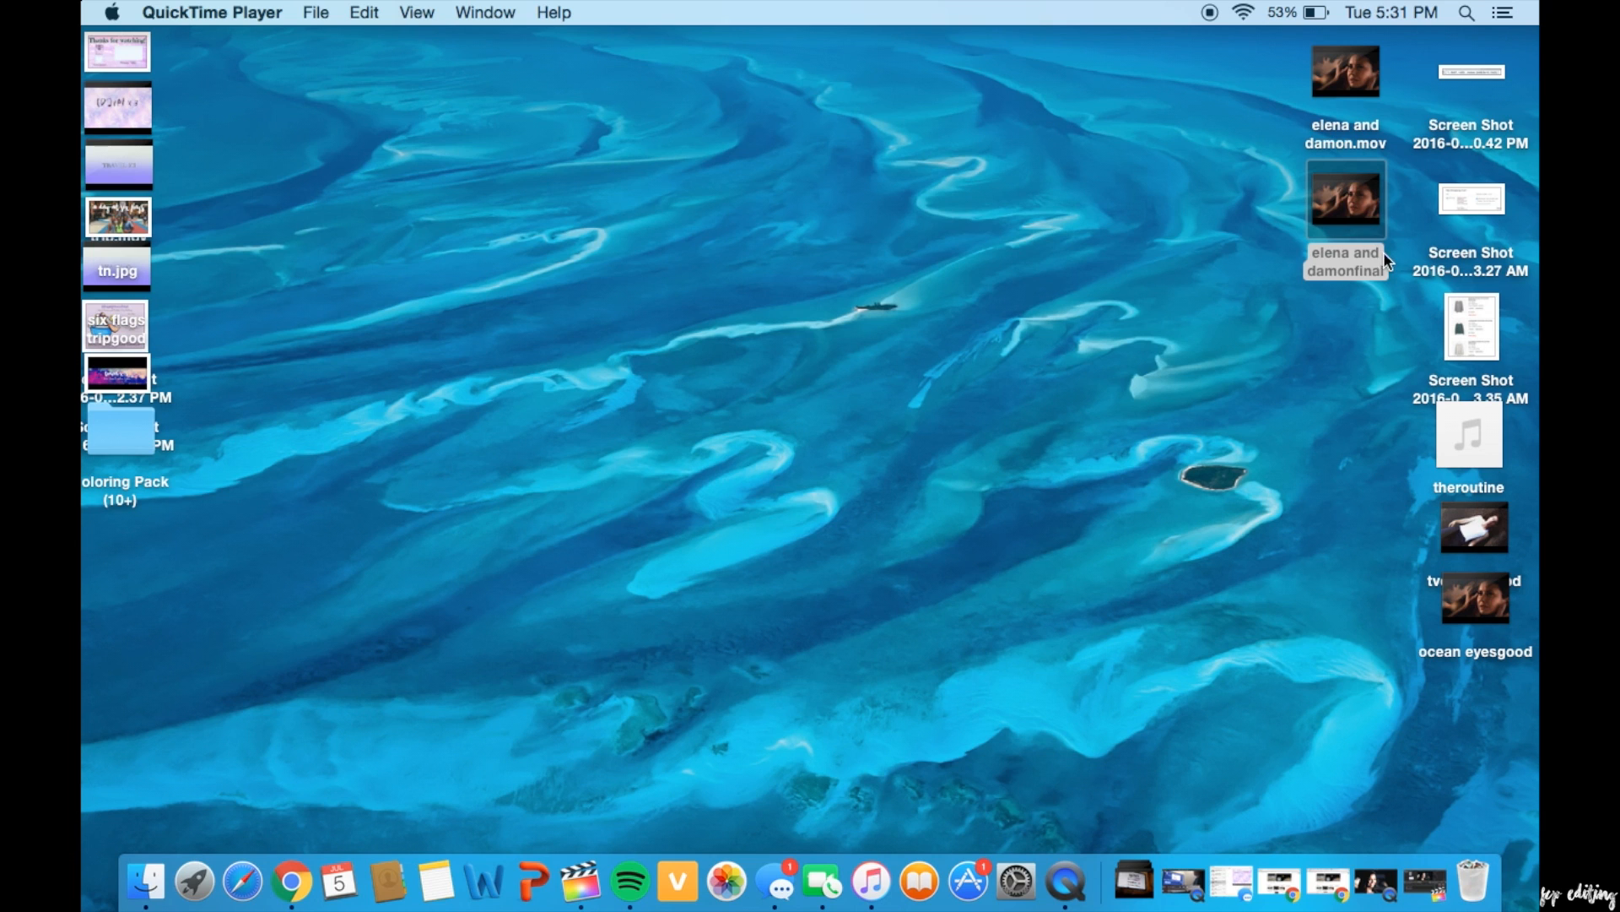
{"action": "double_click", "coordinate": [1345, 198]}
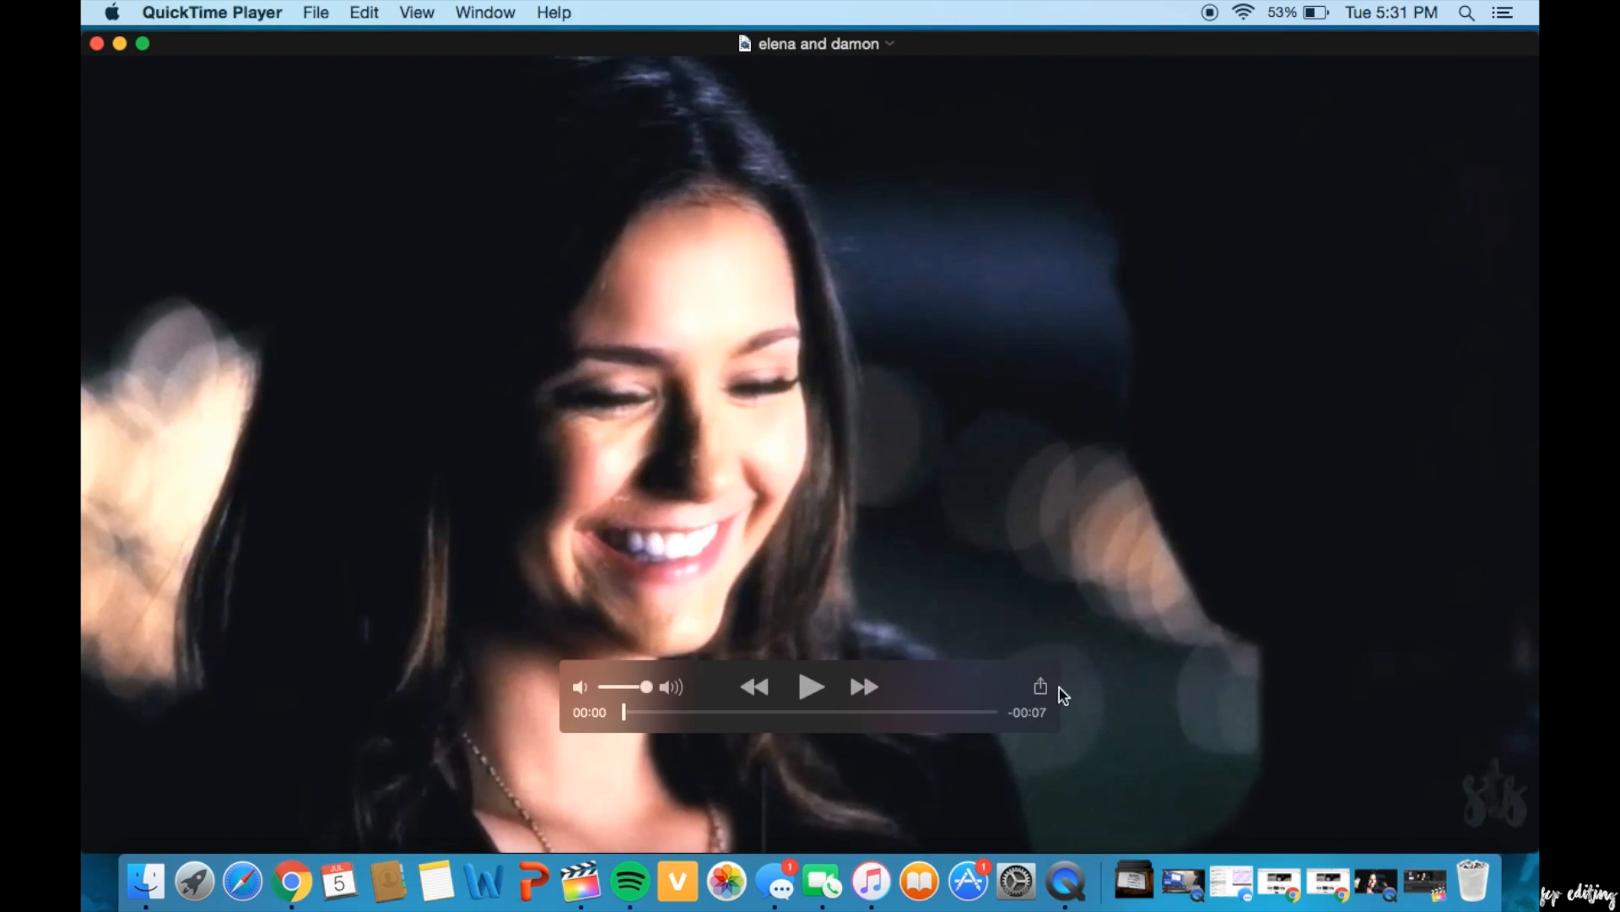
- AirDrop the movie to the nearby iPhone and close the panel once it shows Sent
{"action": "left_click", "coordinate": [1039, 685]}
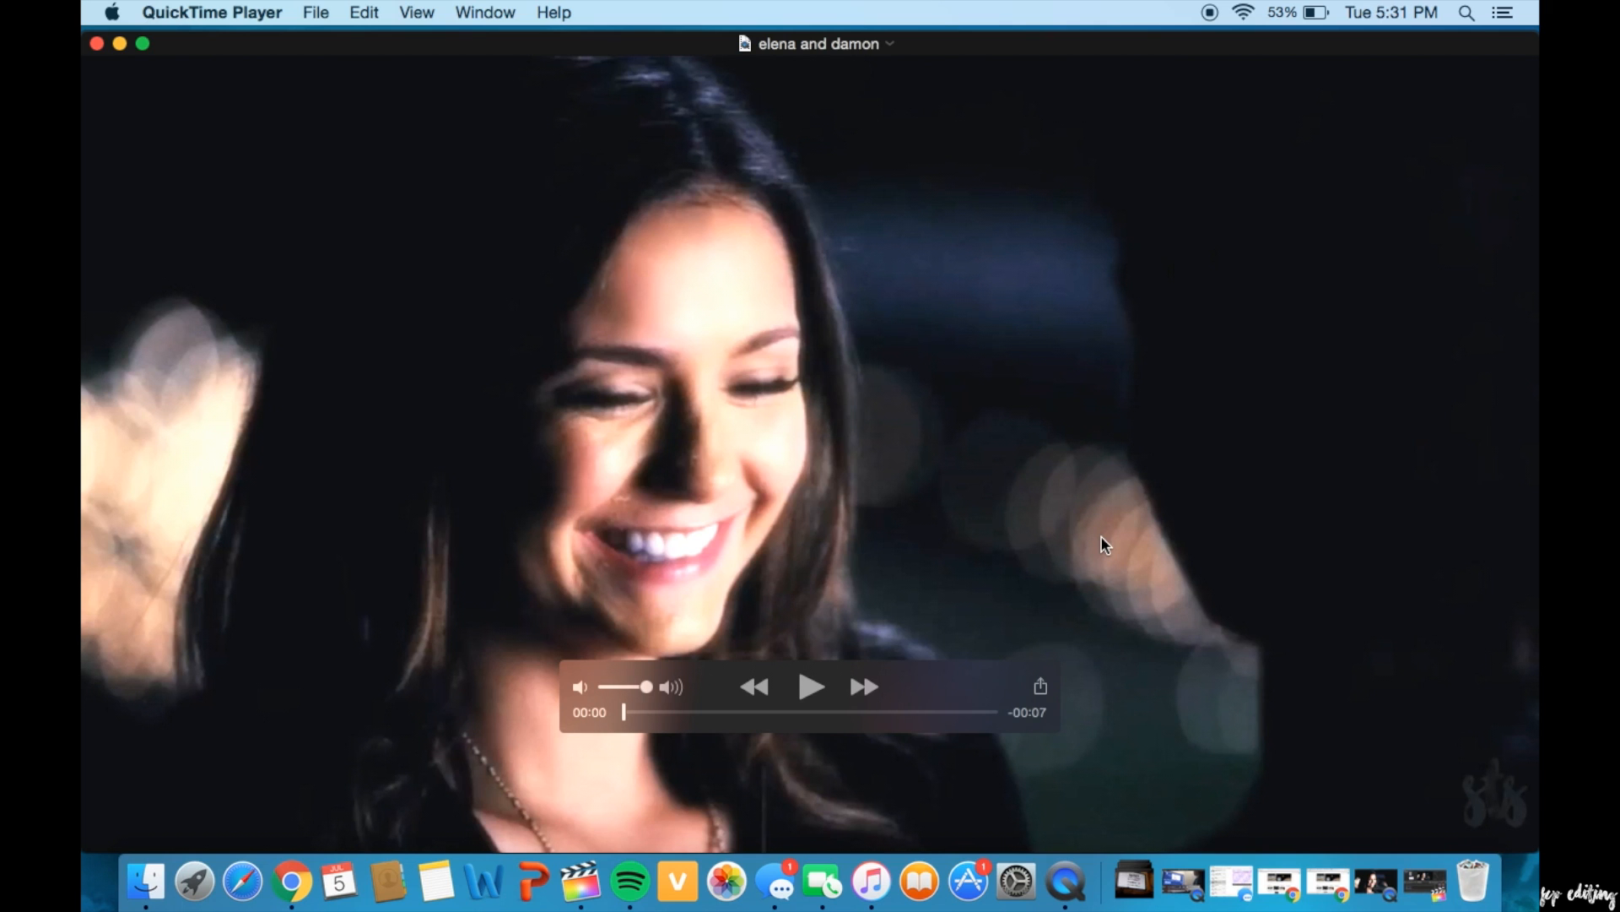
{"action": "left_click", "coordinate": [1040, 686]}
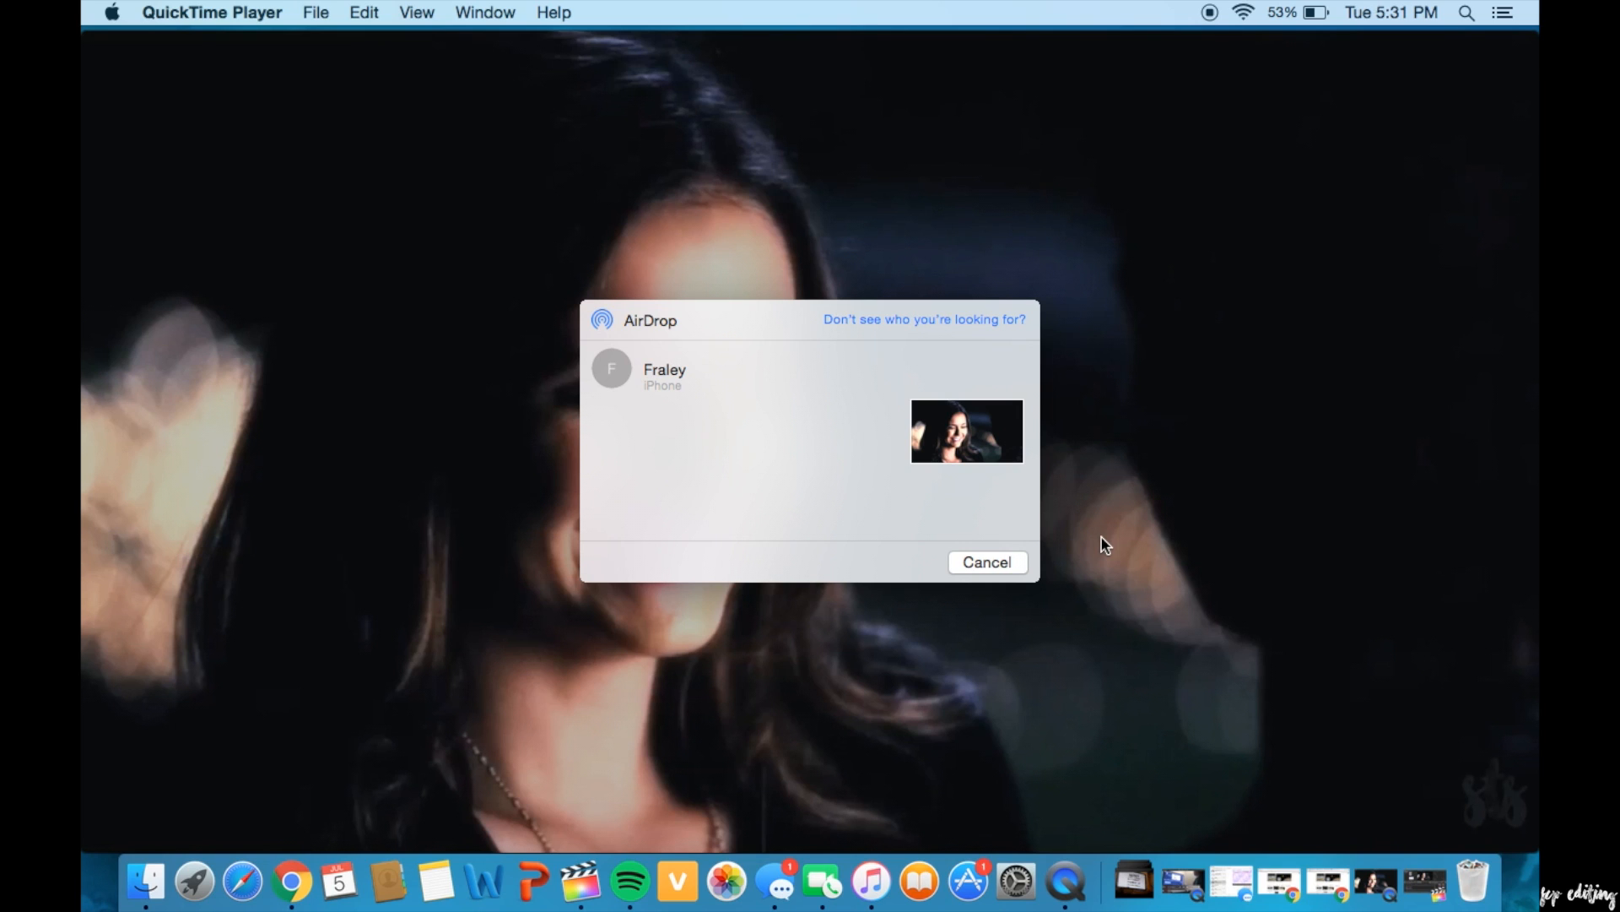
{"action": "left_click", "coordinate": [664, 374]}
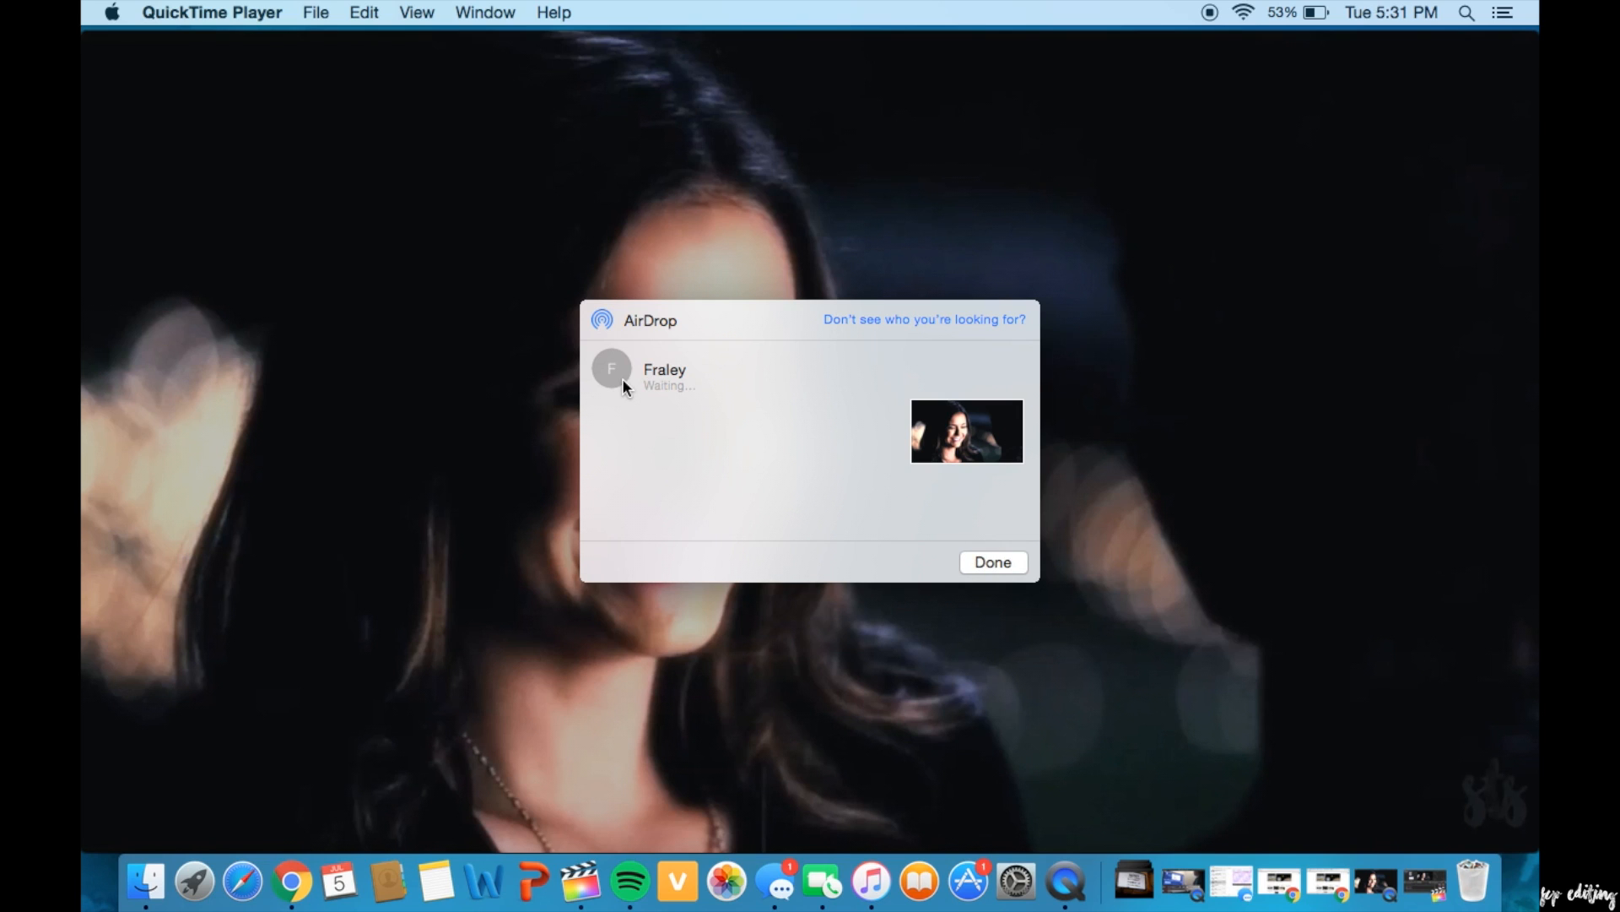
{"action": "left_click", "coordinate": [611, 369]}
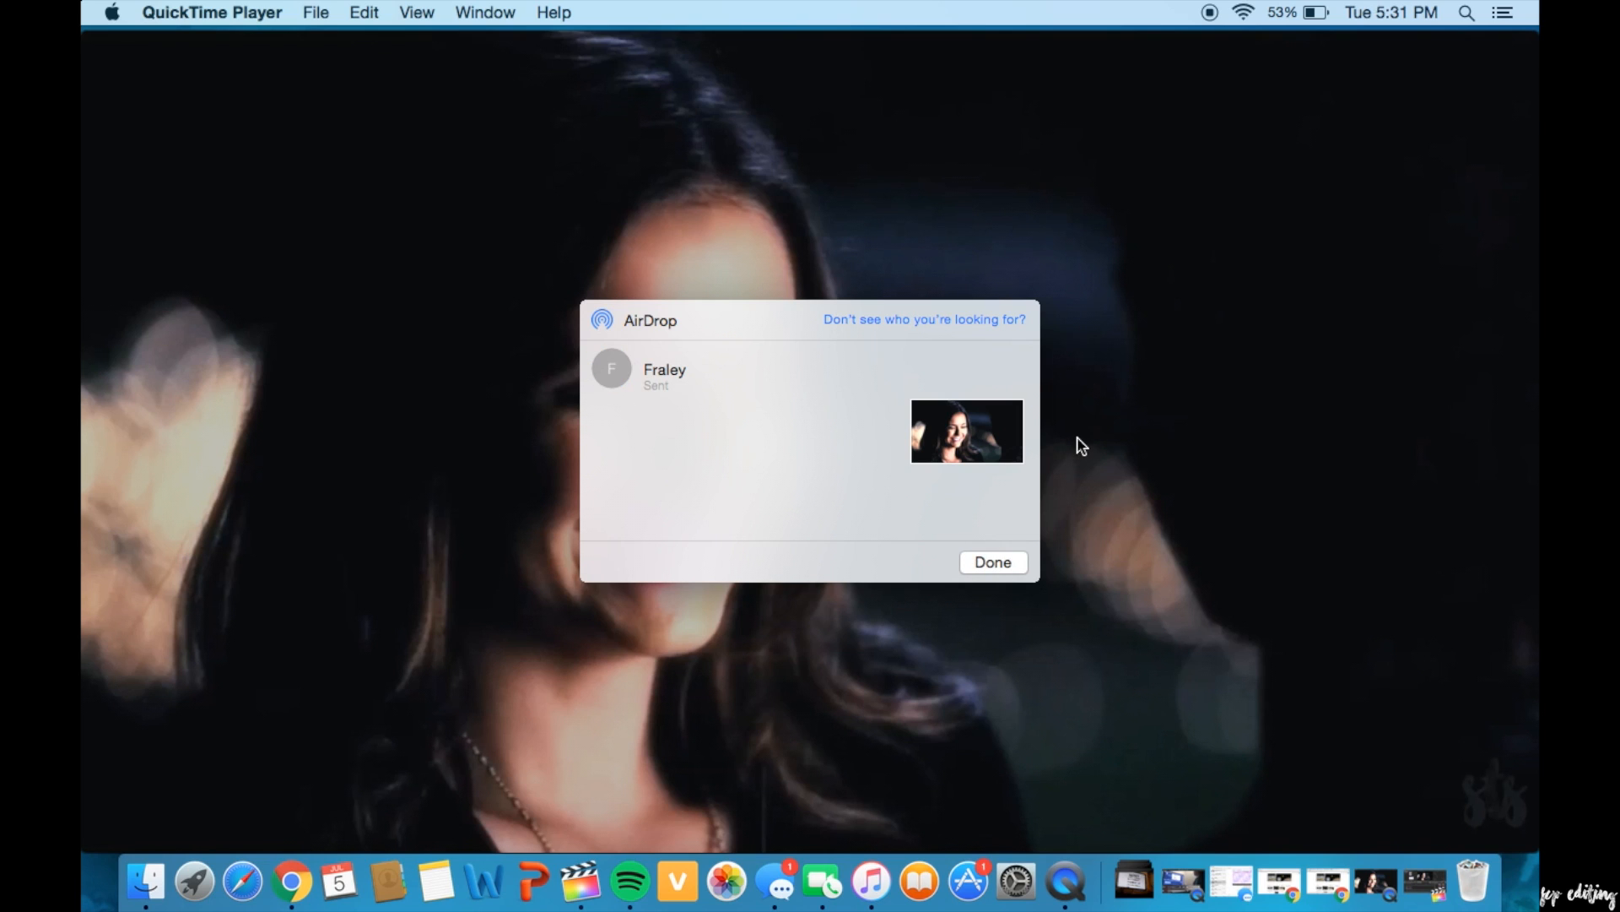
{"action": "left_click", "coordinate": [991, 561]}
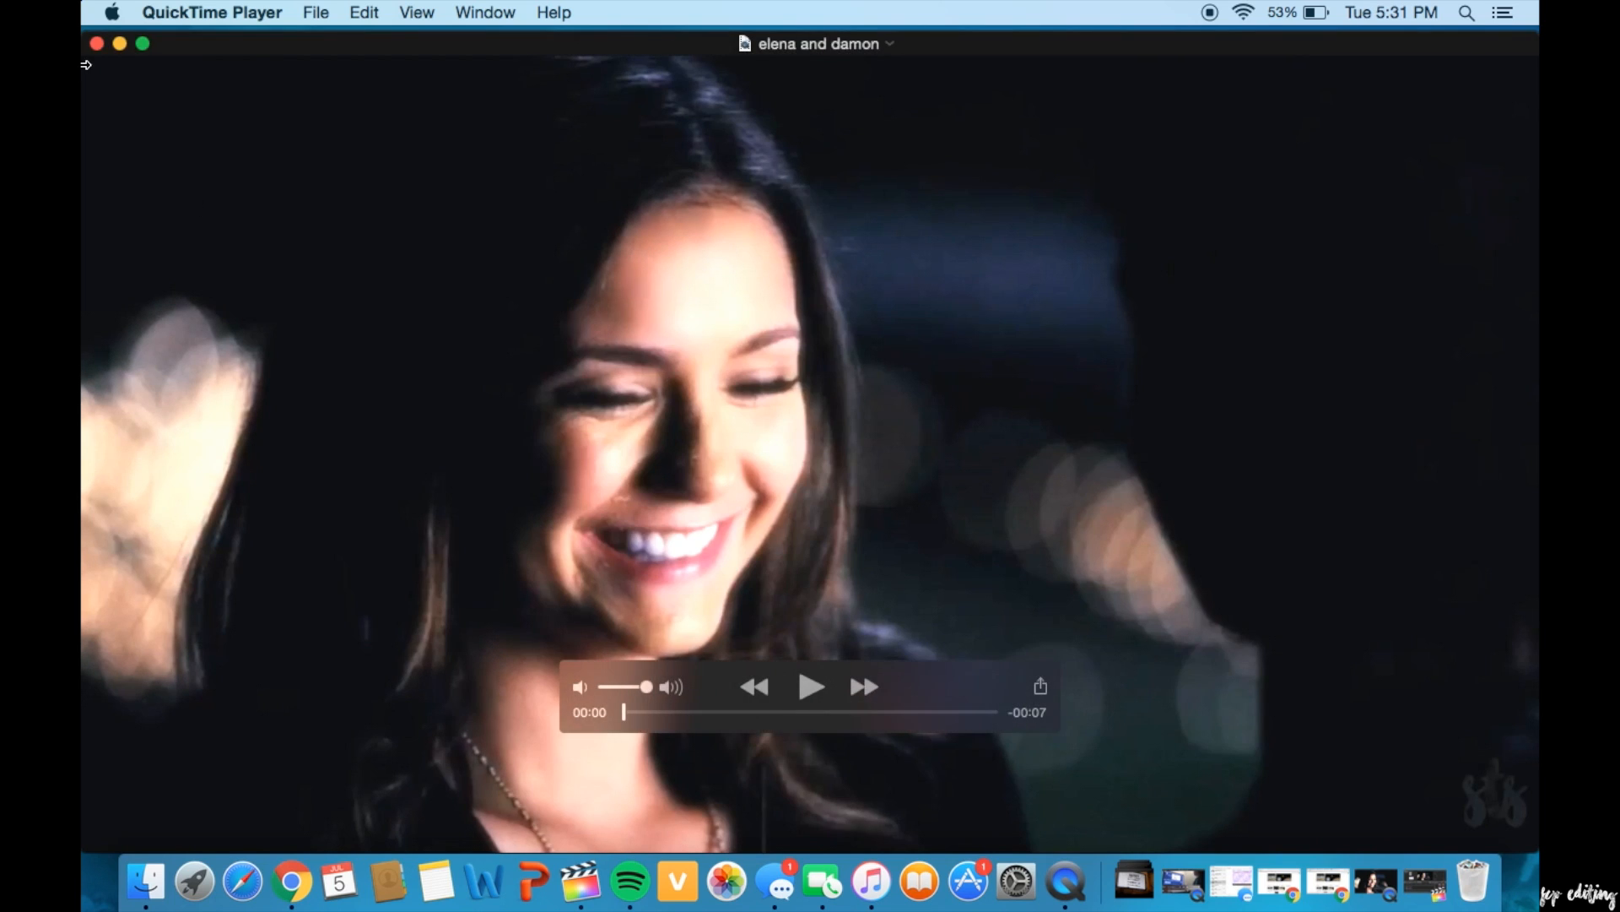